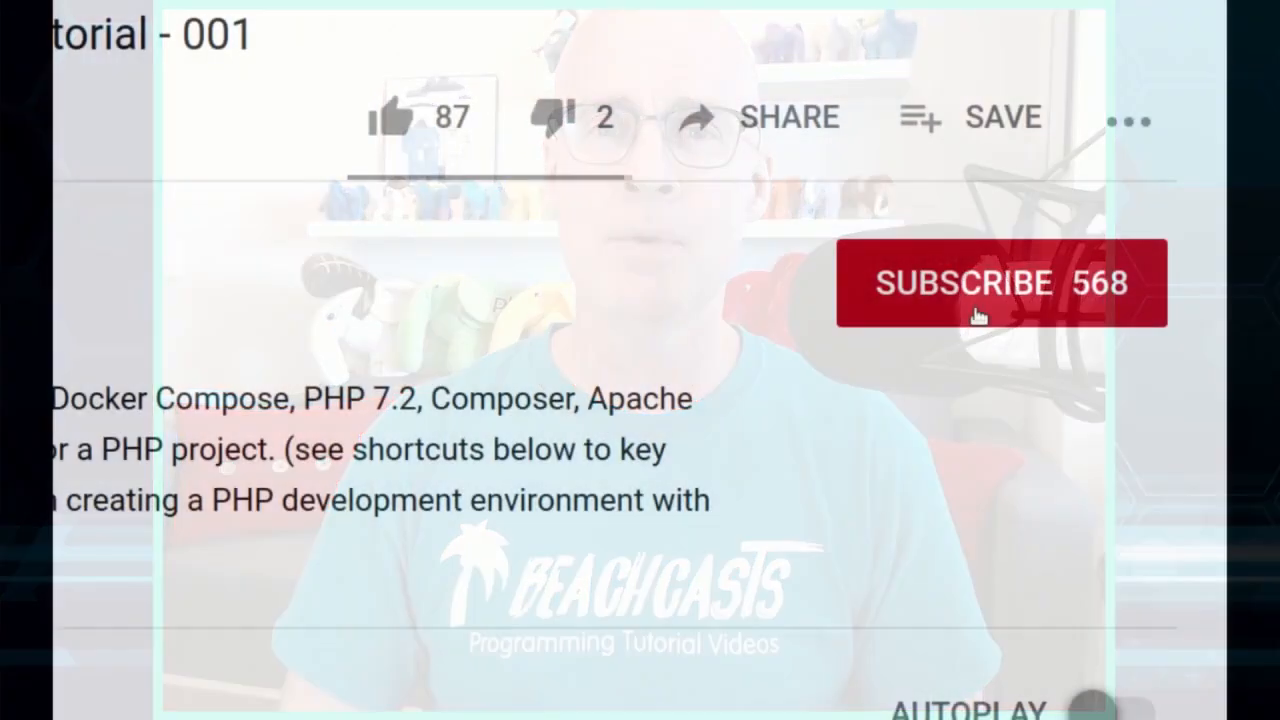
# Initialize Composer for the dotenv project, creating composer.json.
pyautogui.click(1000, 284)
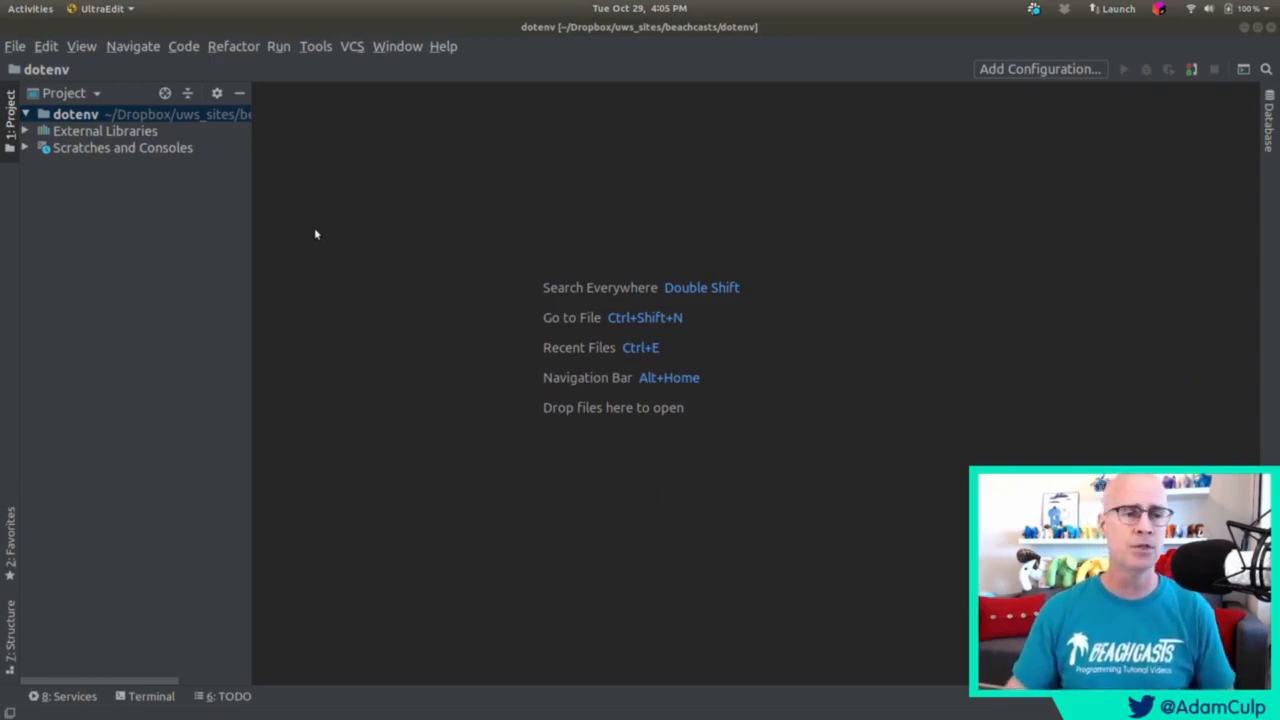
pyautogui.click(76, 112)
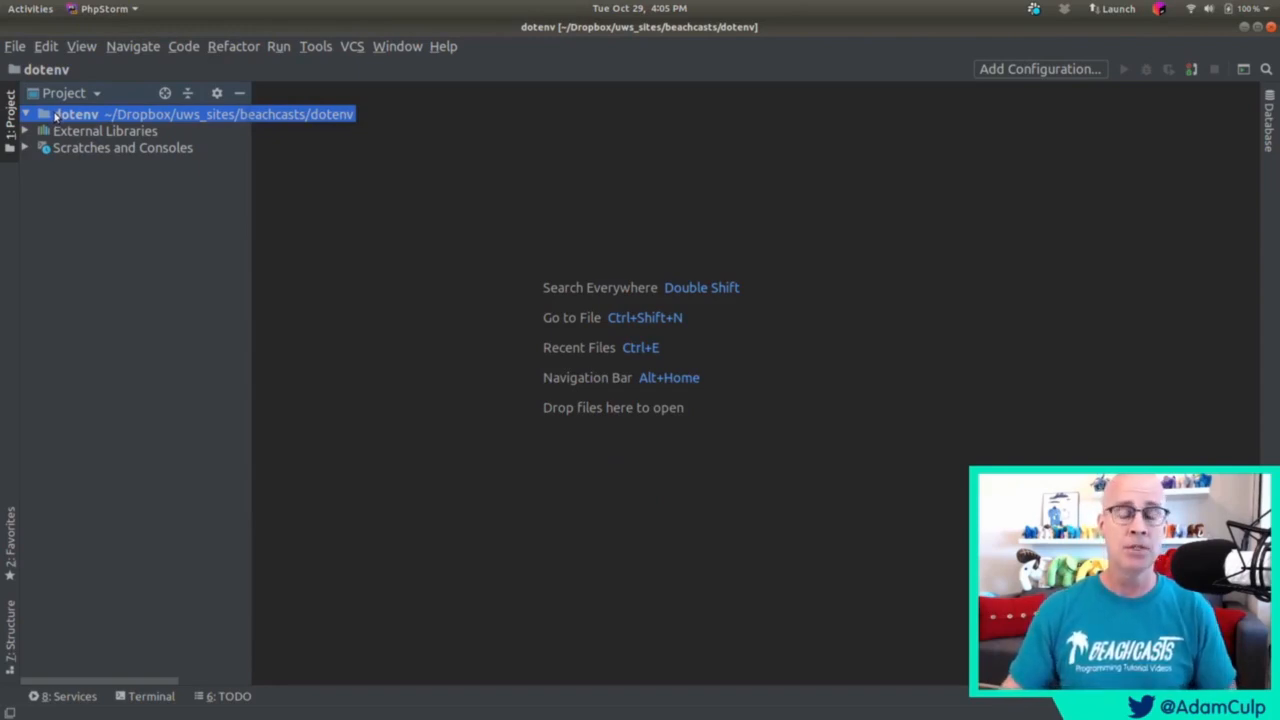
pyautogui.click(316, 46)
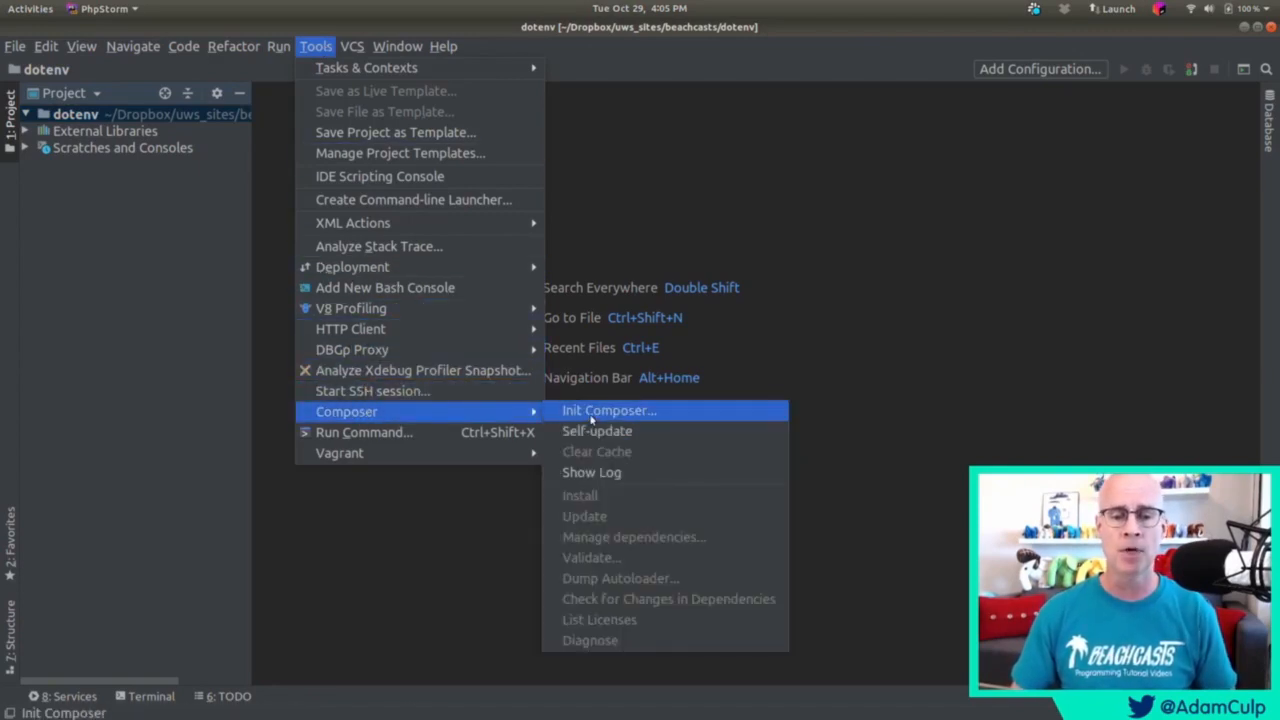
pyautogui.click(608, 410)
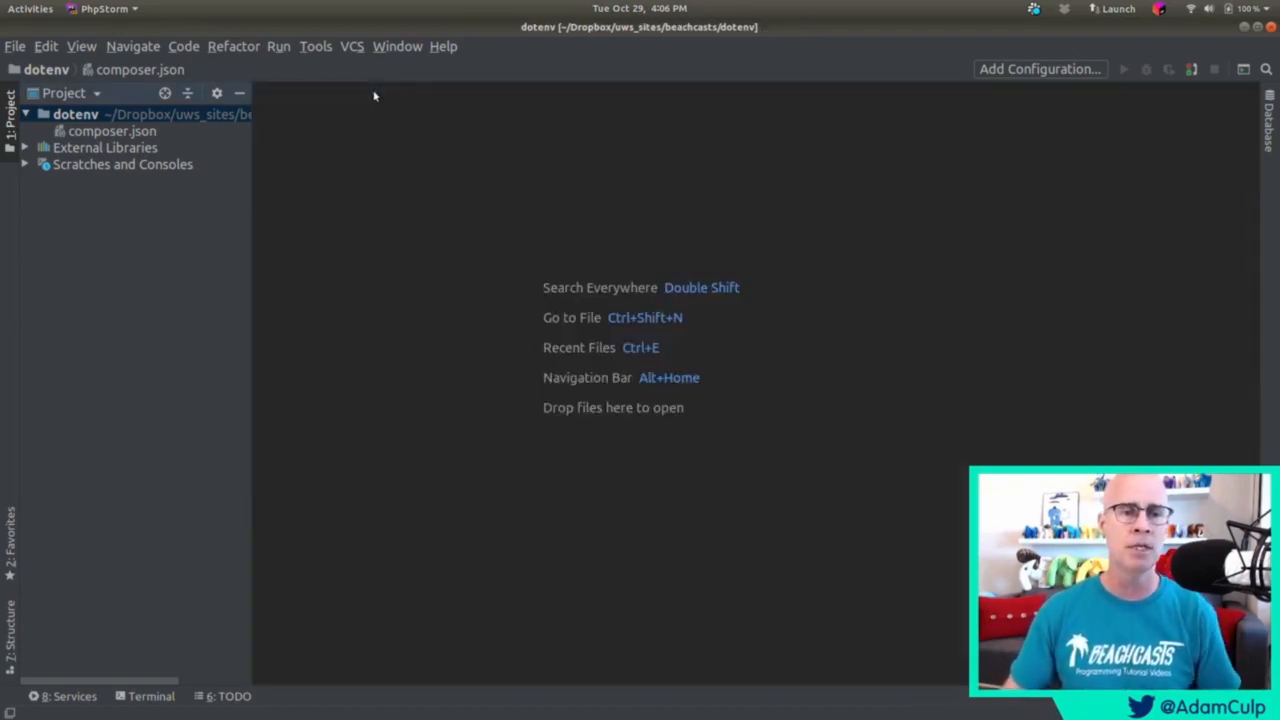
pyautogui.click(112, 132)
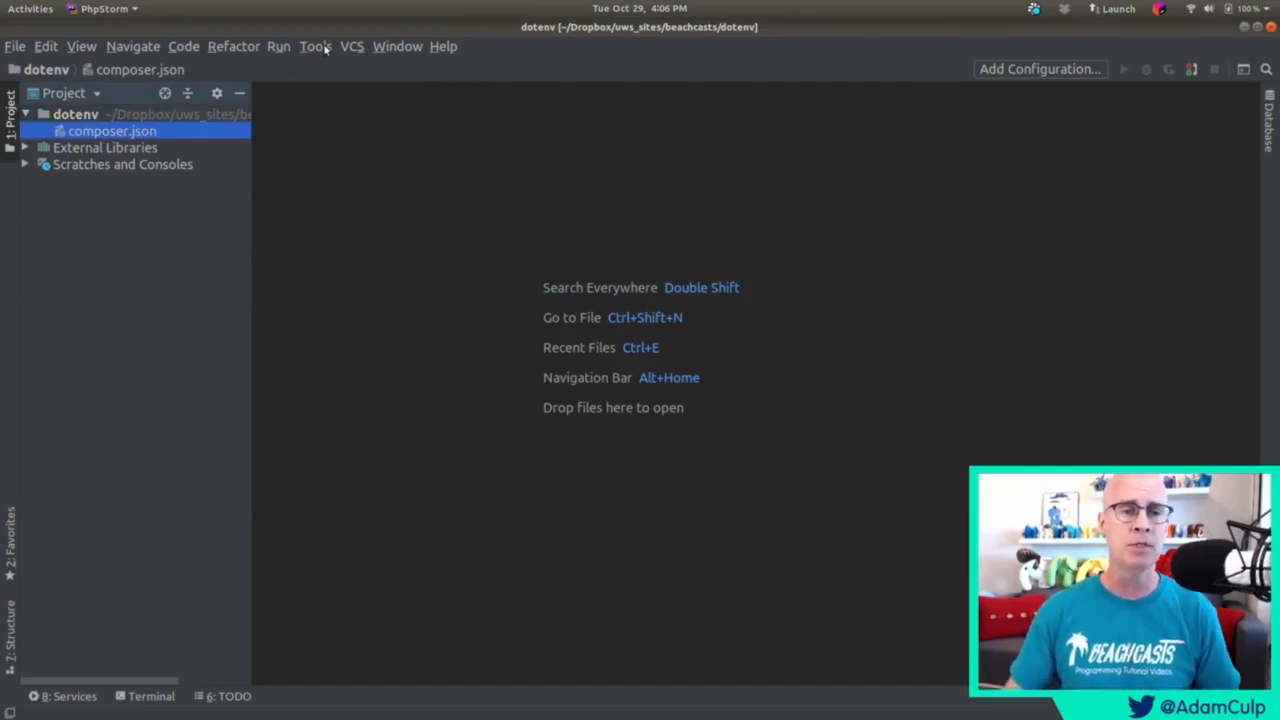
pyautogui.click(316, 46)
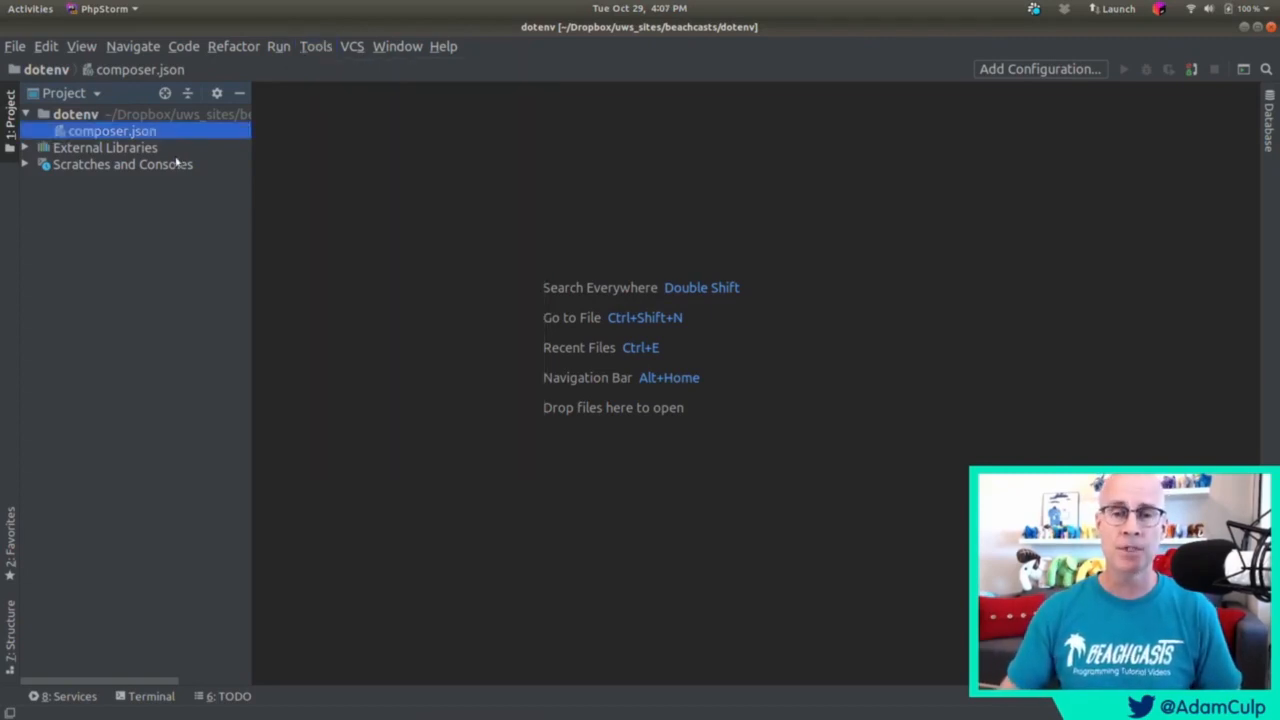
# Install vlucas/phpdotenv 3.5.x-dev via the Composer dependency manager.
pyautogui.click(316, 46)
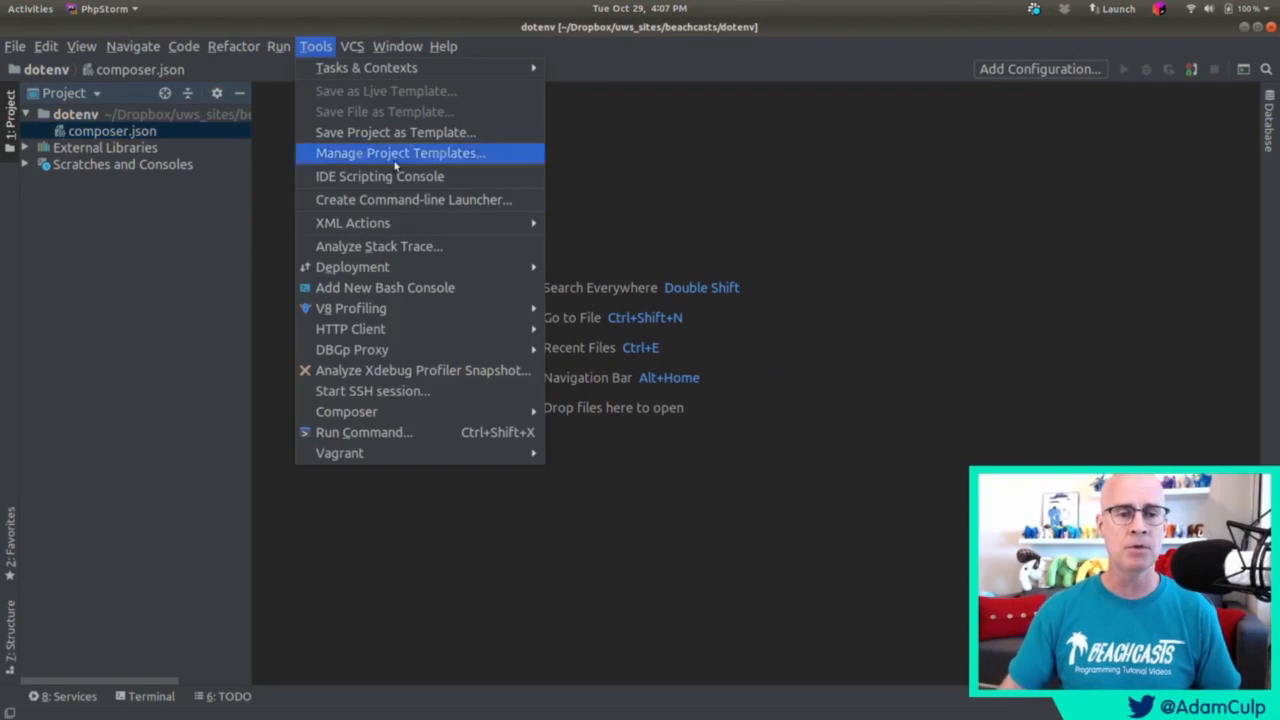
pyautogui.moveTo(346, 412)
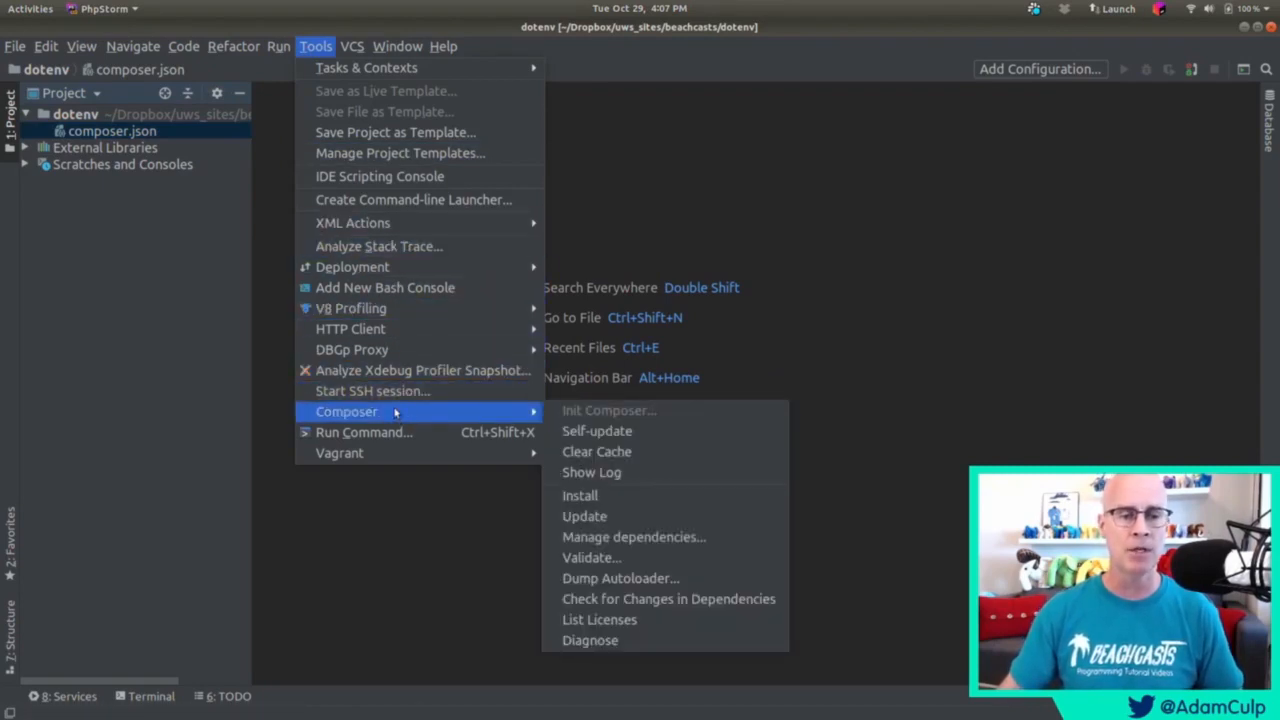
pyautogui.moveTo(632, 536)
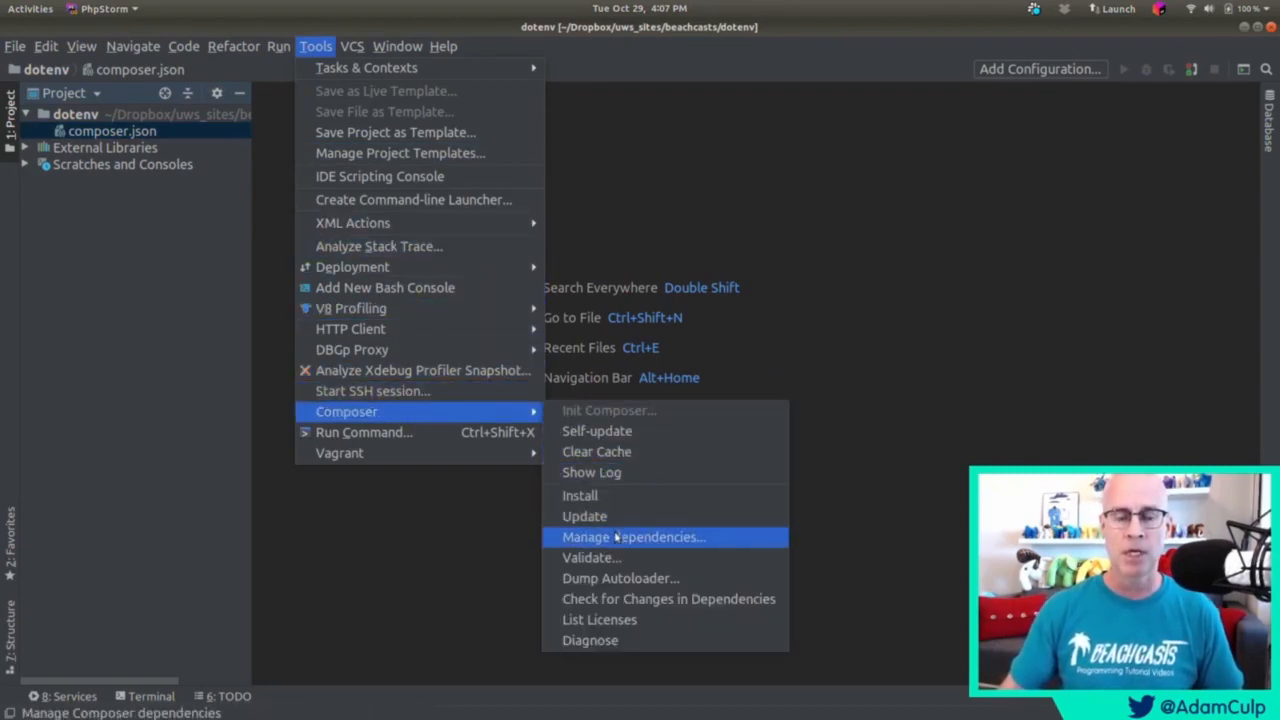
pyautogui.click(632, 536)
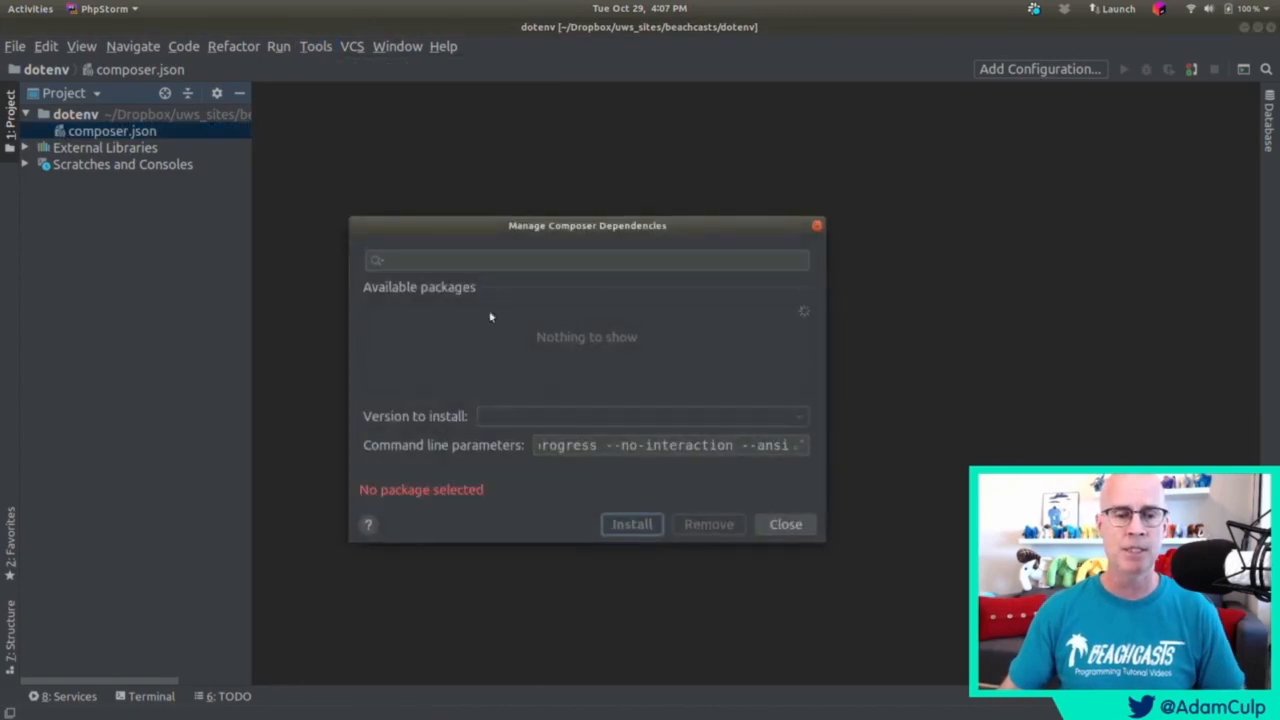
pyautogui.click(586, 260)
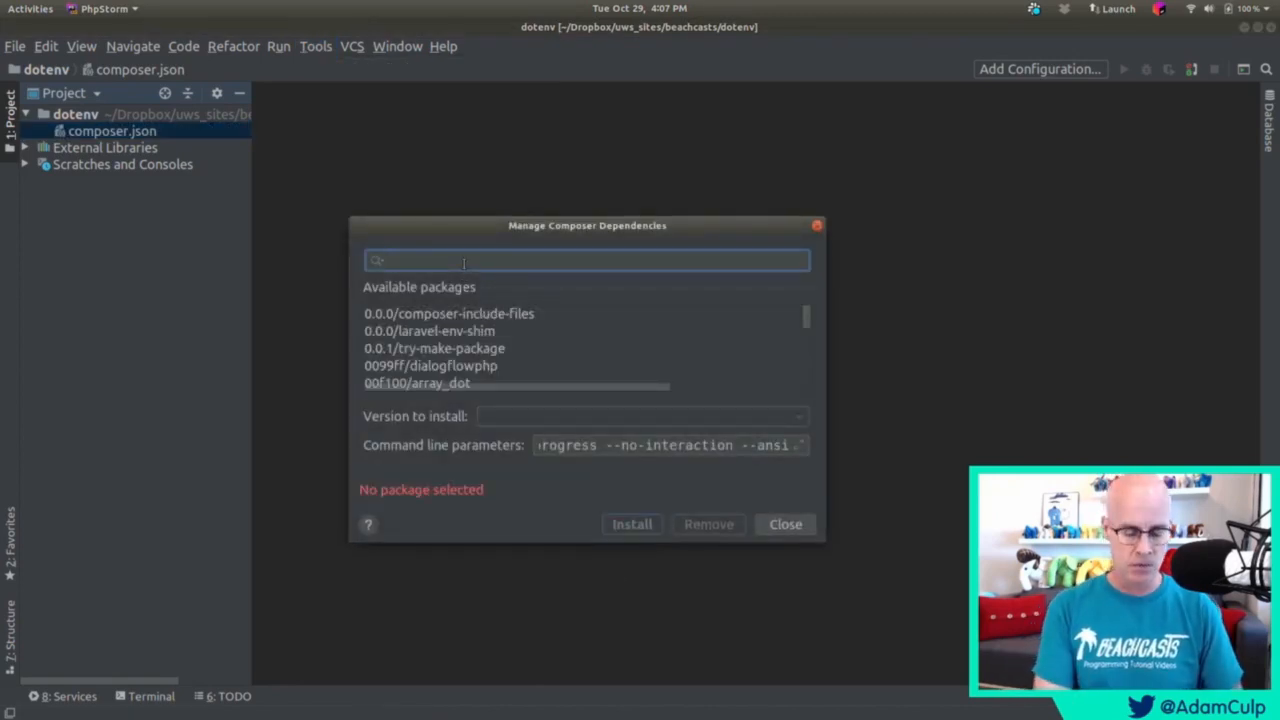
pyautogui.write('vlucas/phpdot')
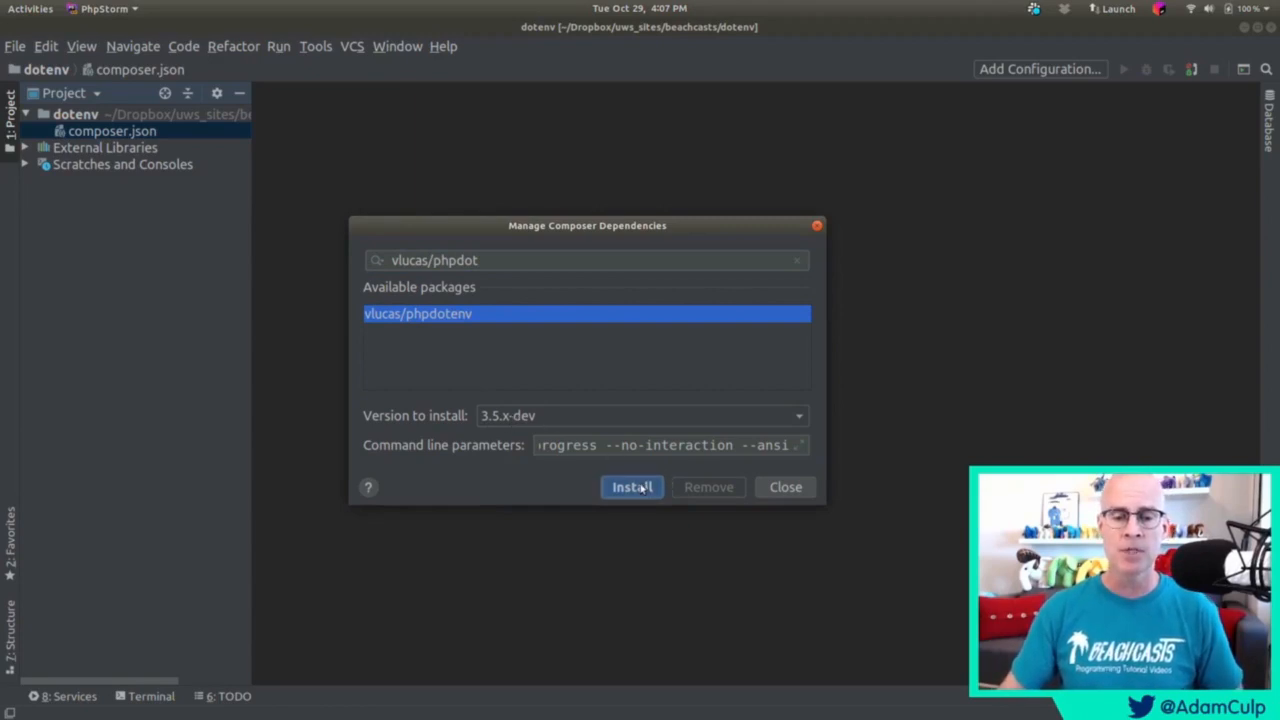
pyautogui.click(632, 488)
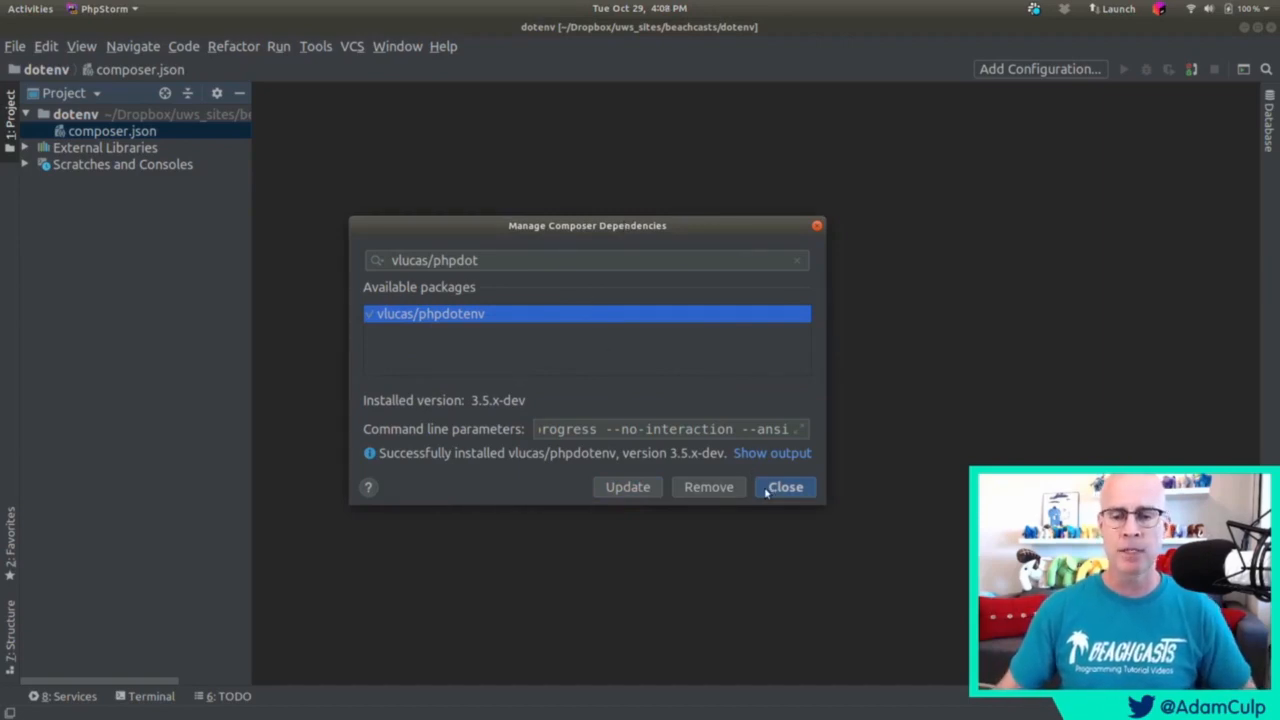
pyautogui.click(784, 488)
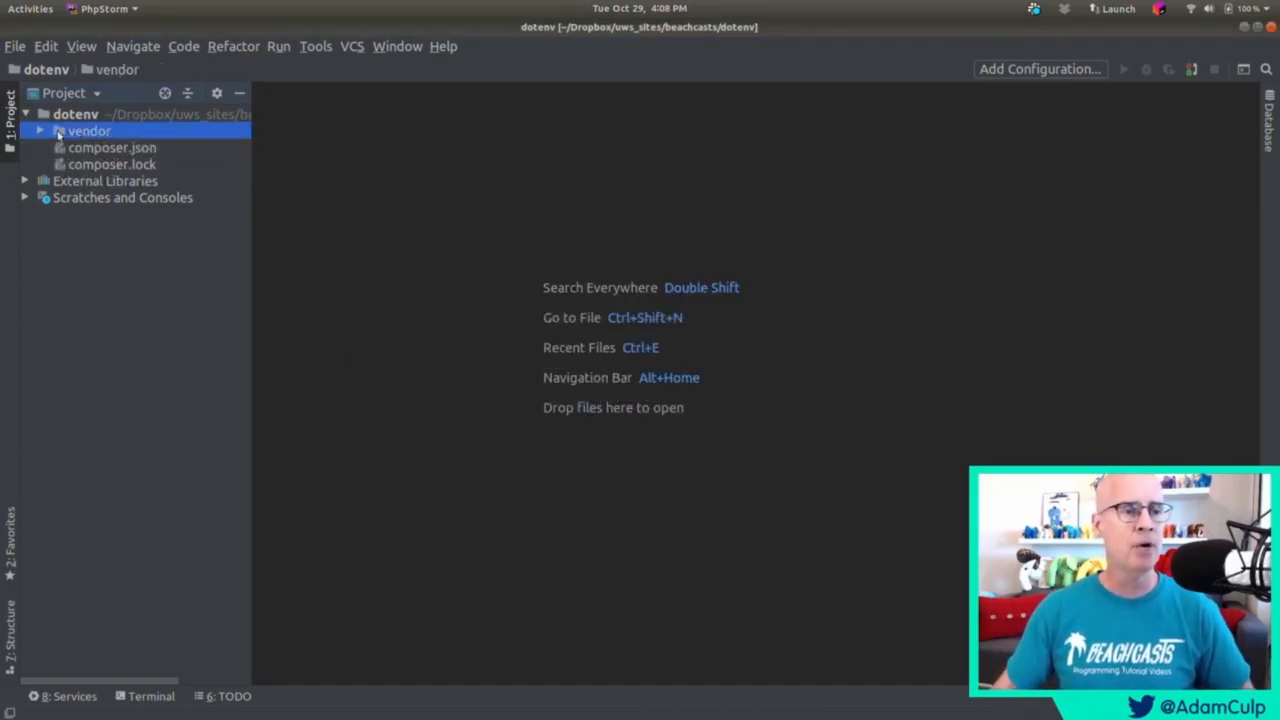
pyautogui.click(40, 130)
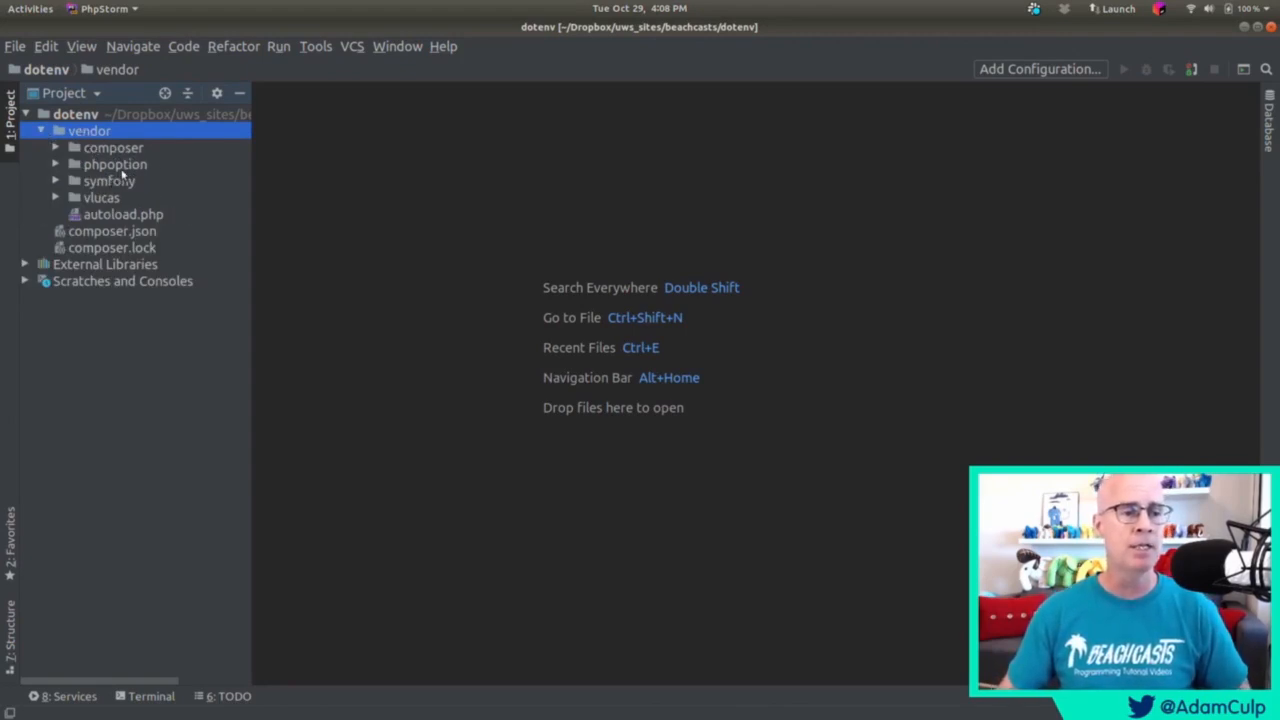
pyautogui.click(100, 198)
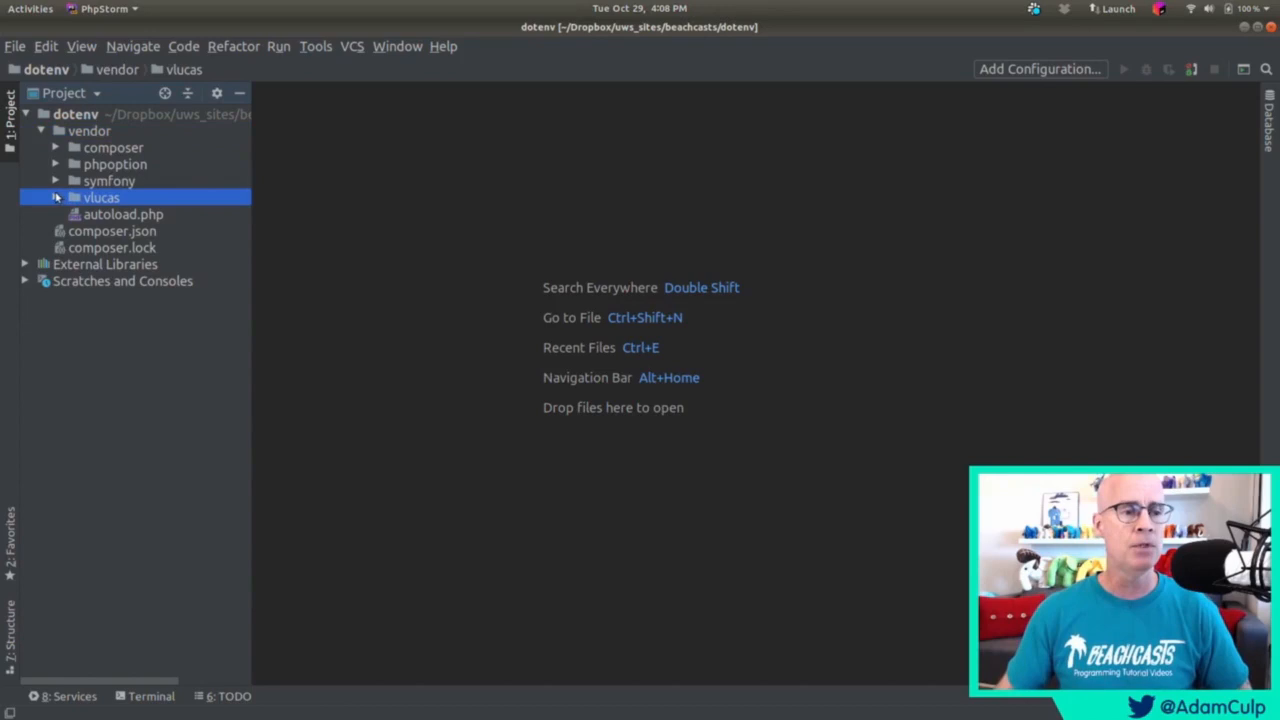
pyautogui.click(56, 198)
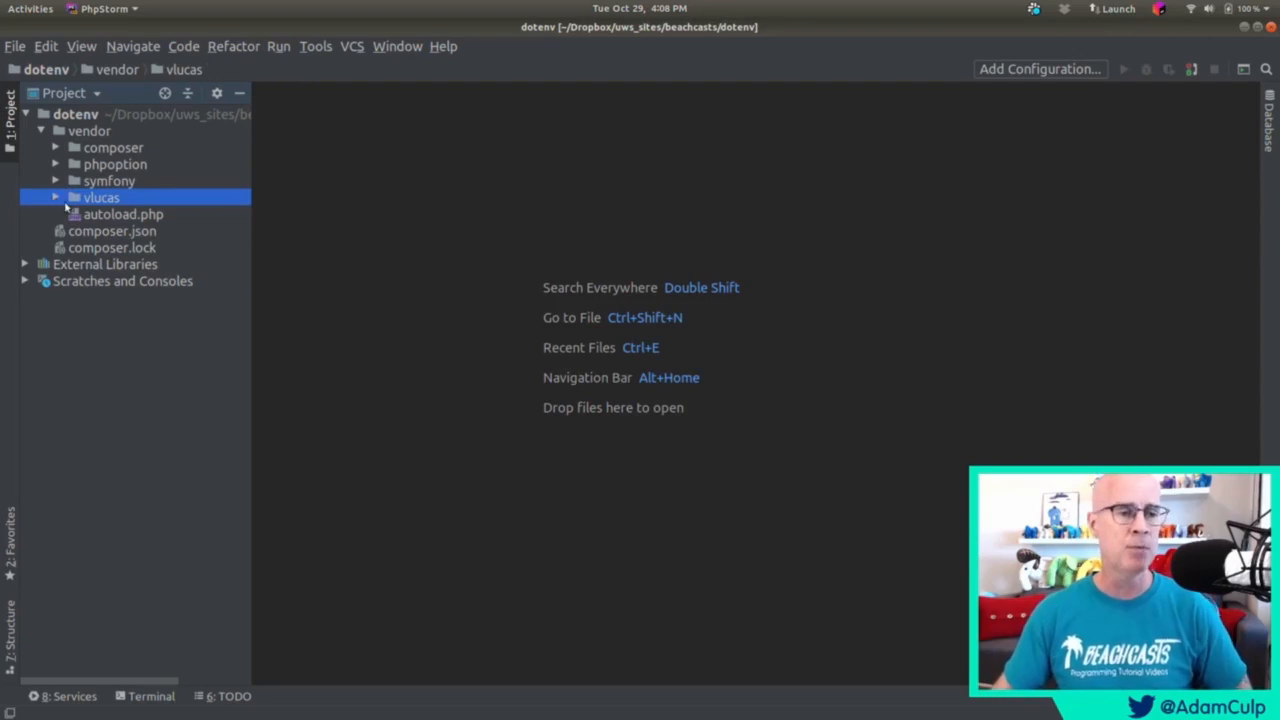
pyautogui.click(124, 214)
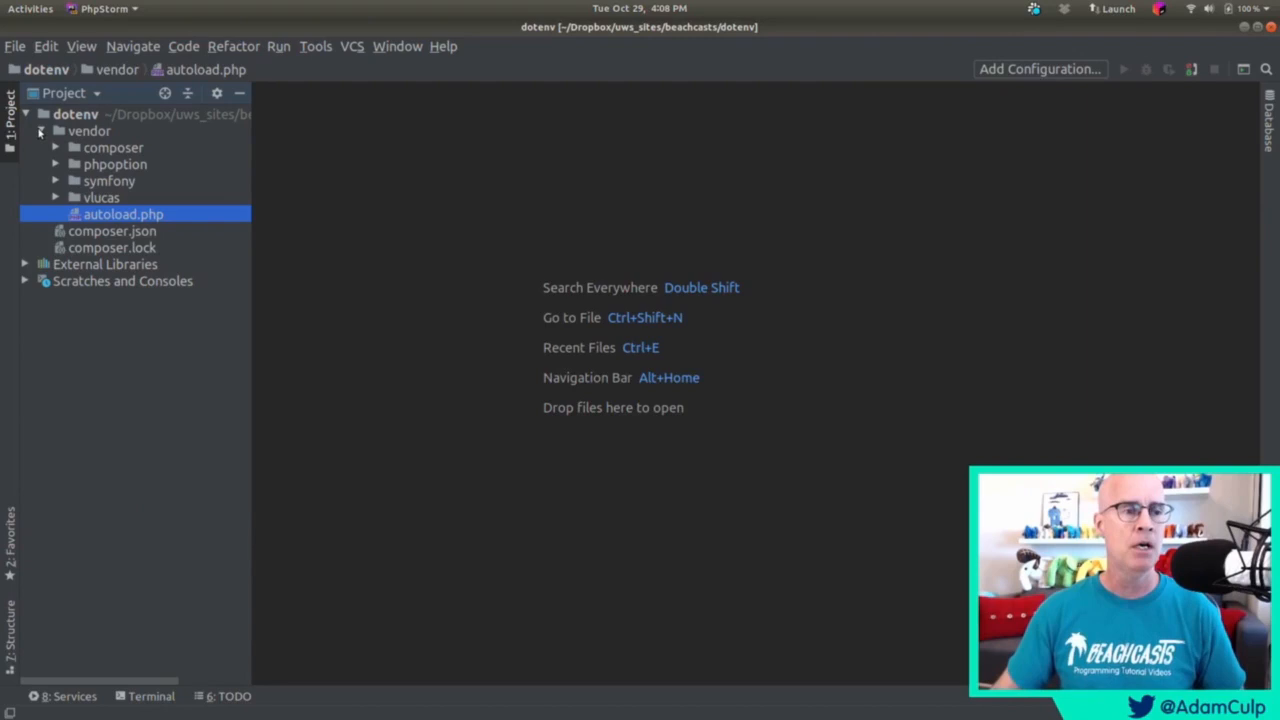
pyautogui.click(56, 130)
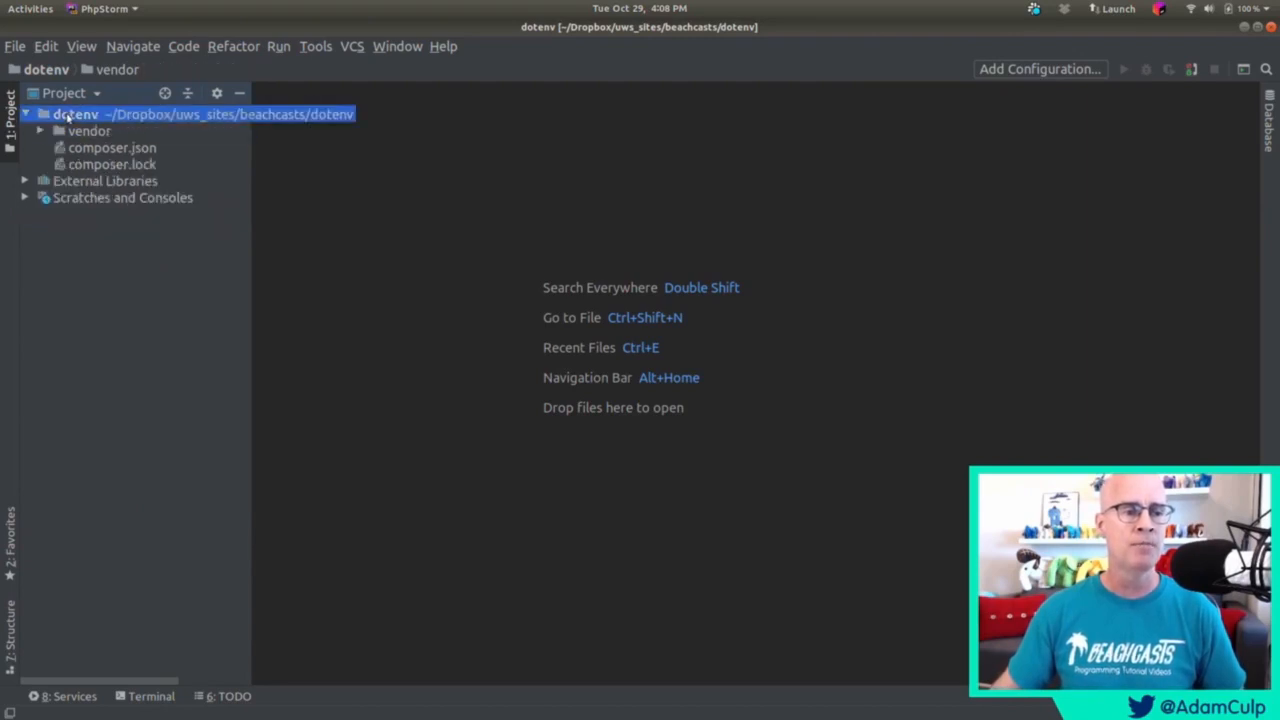
# Create a new index.php in the project root starting with <?php.
pyautogui.rightClick(76, 112)
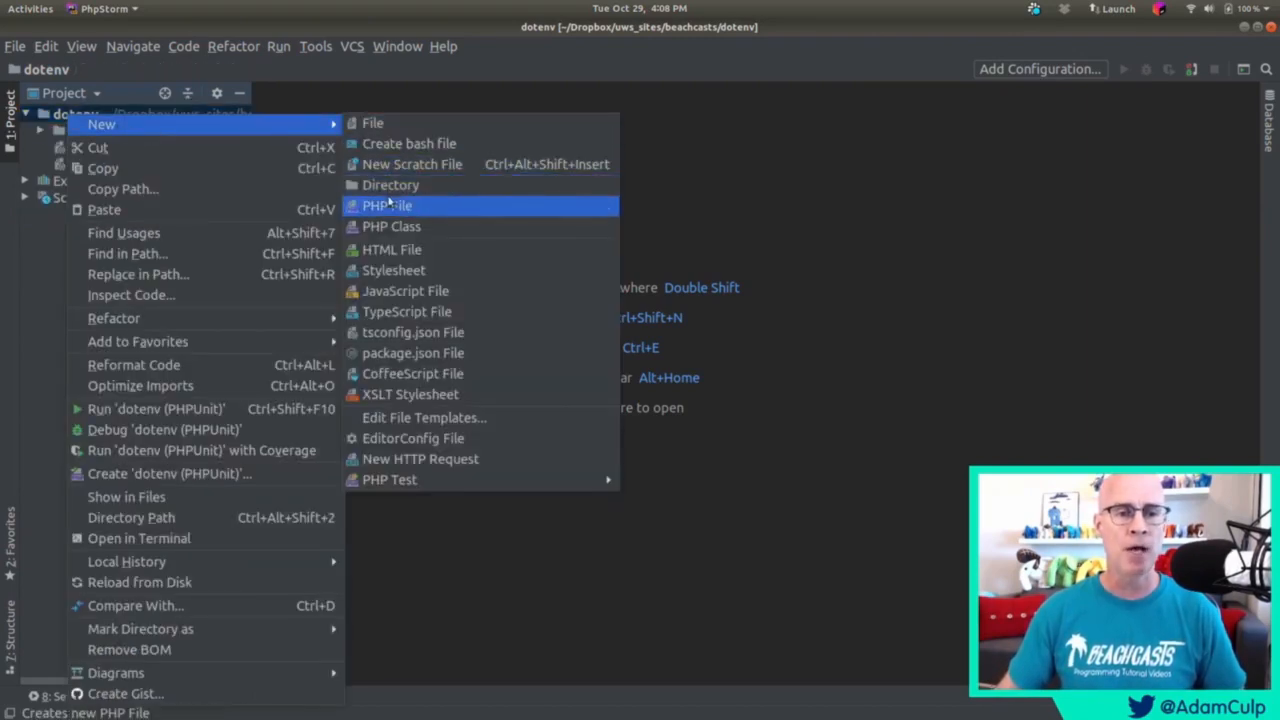
pyautogui.click(386, 204)
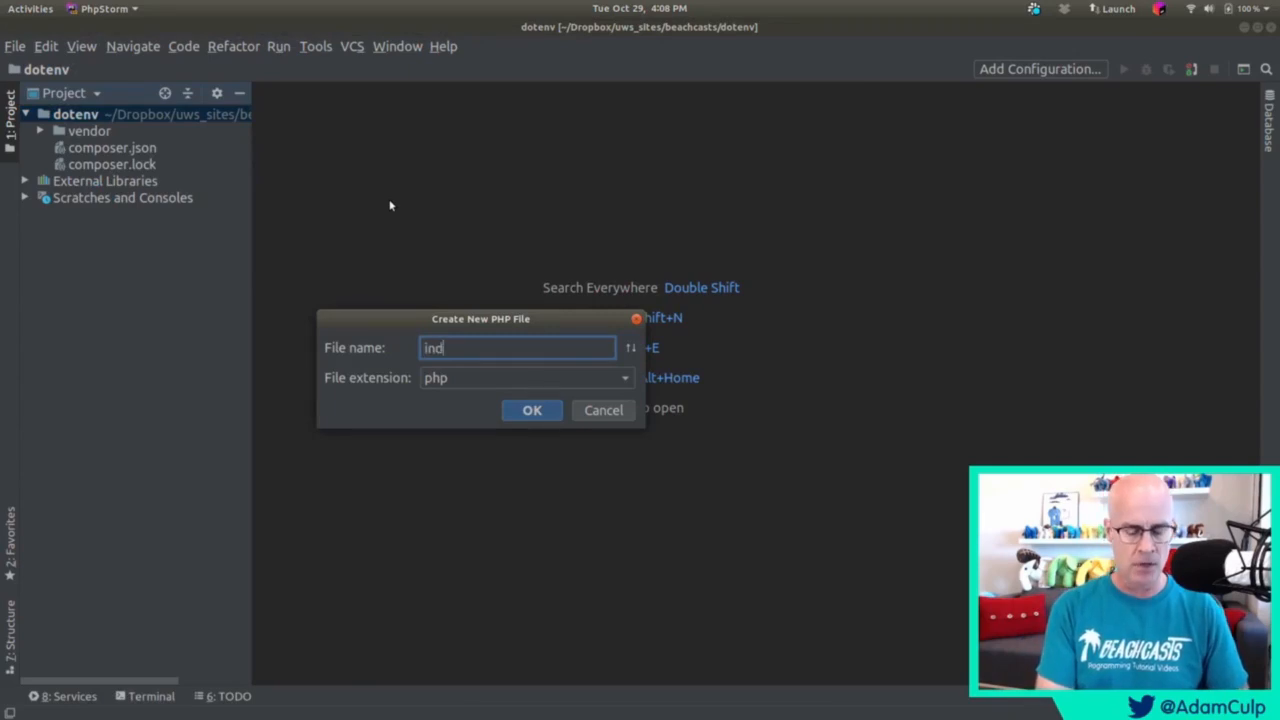
pyautogui.click(532, 410)
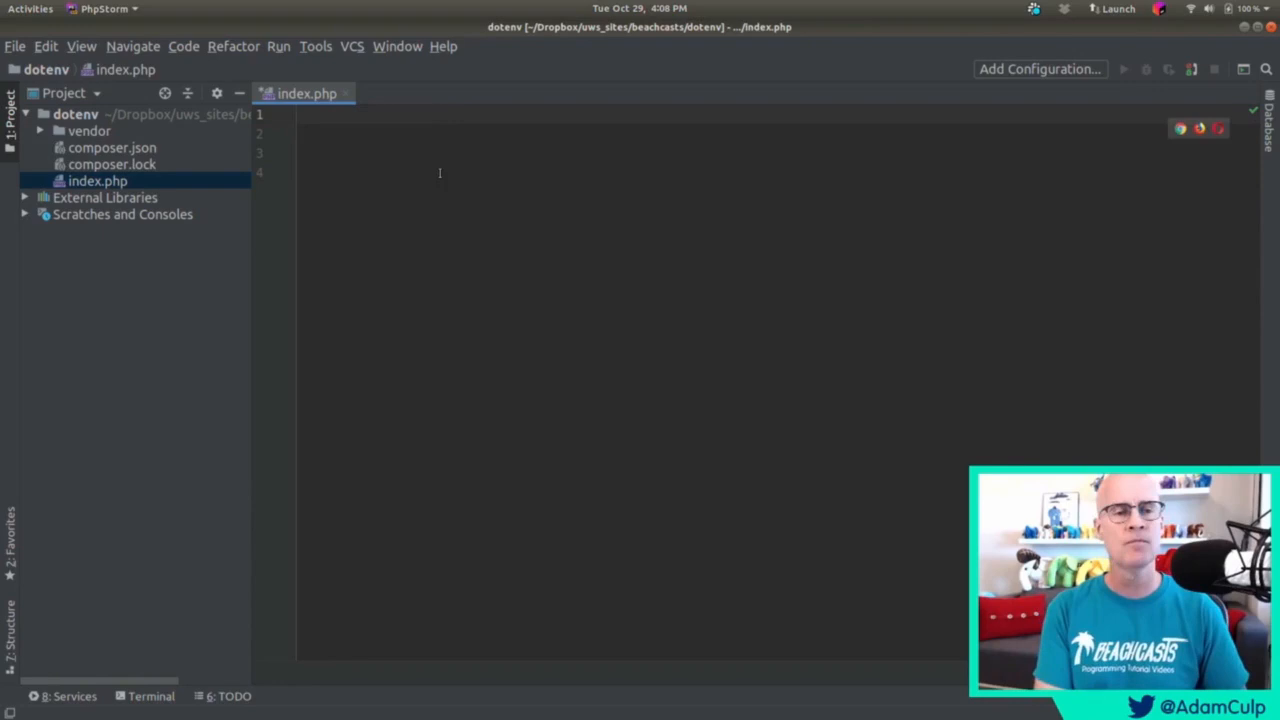
pyautogui.write('<?php')
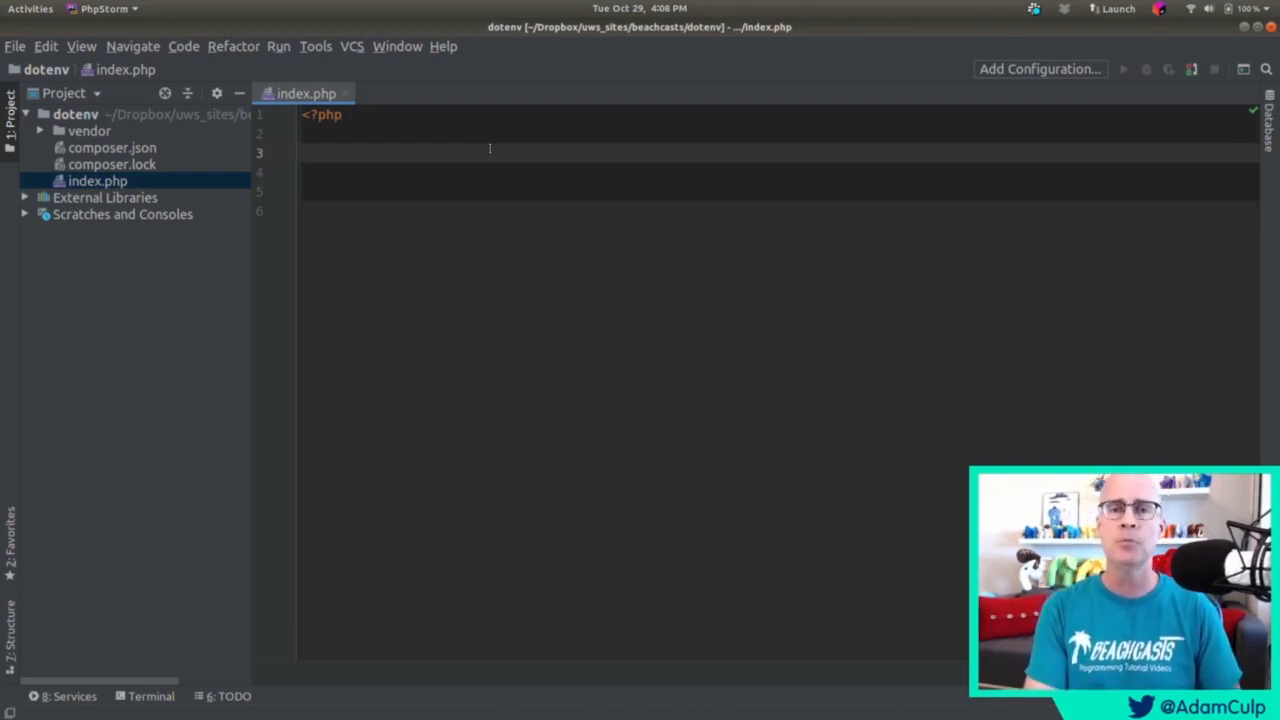
# Add require_once('vendor/autoload.php'); to index.php.
pyautogui.write('re')
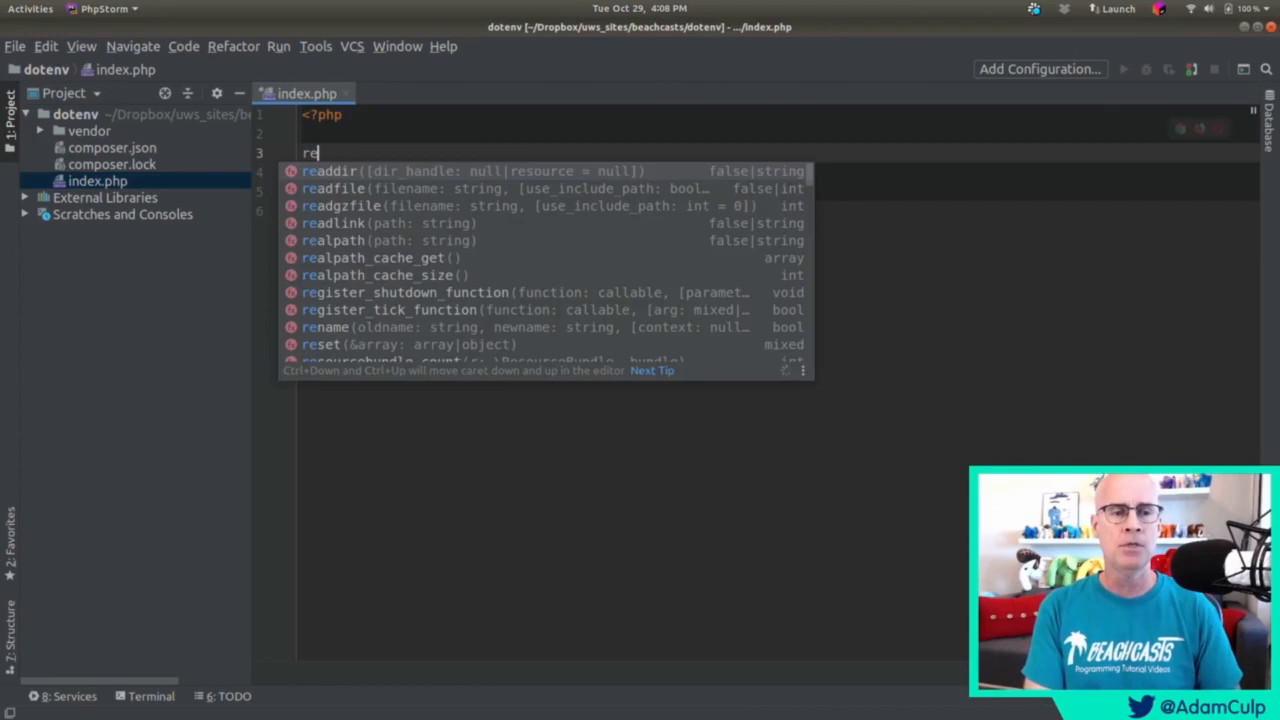
pyautogui.write('quire_once')
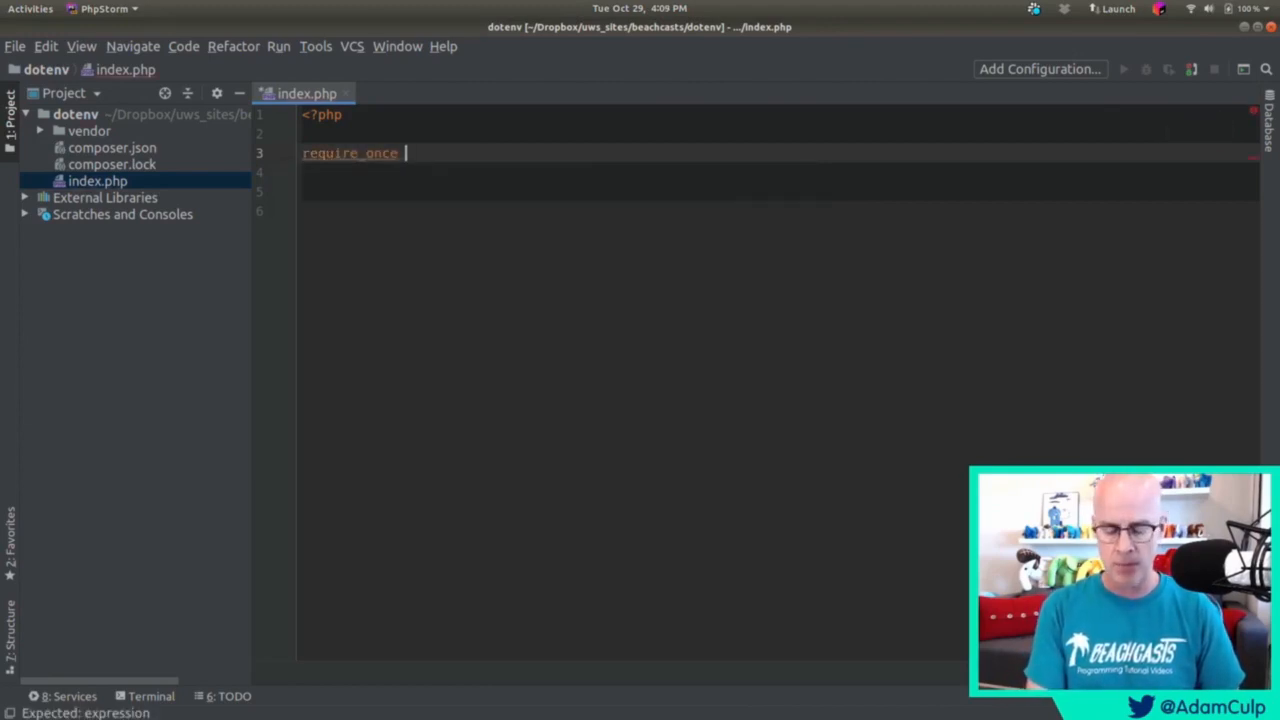
pyautogui.write("('')")
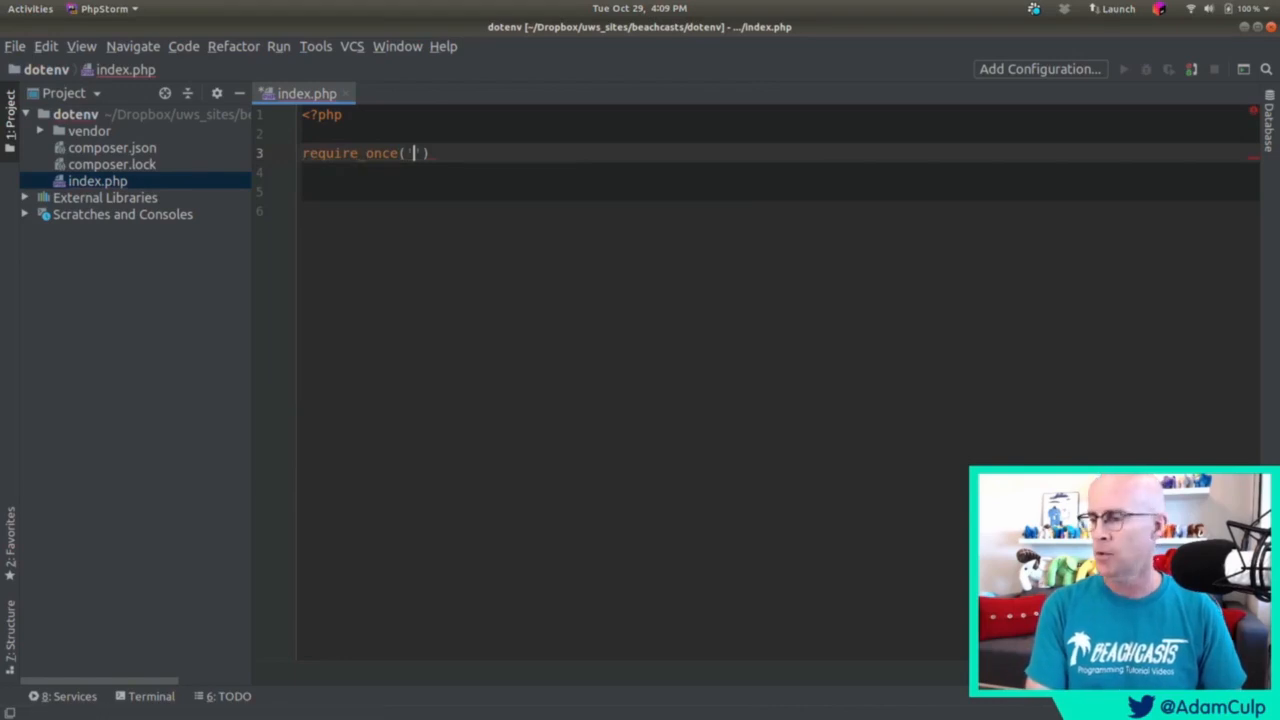
pyautogui.write('vendor/auto')
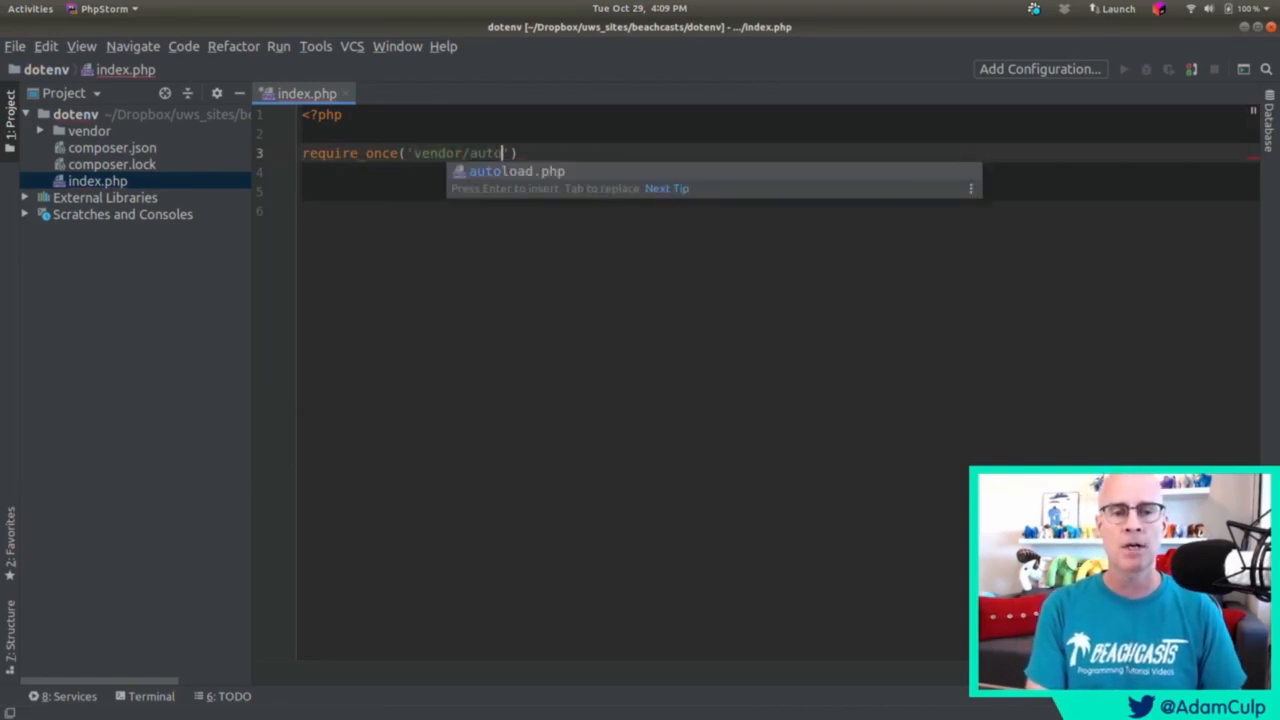
pyautogui.press('Tab')
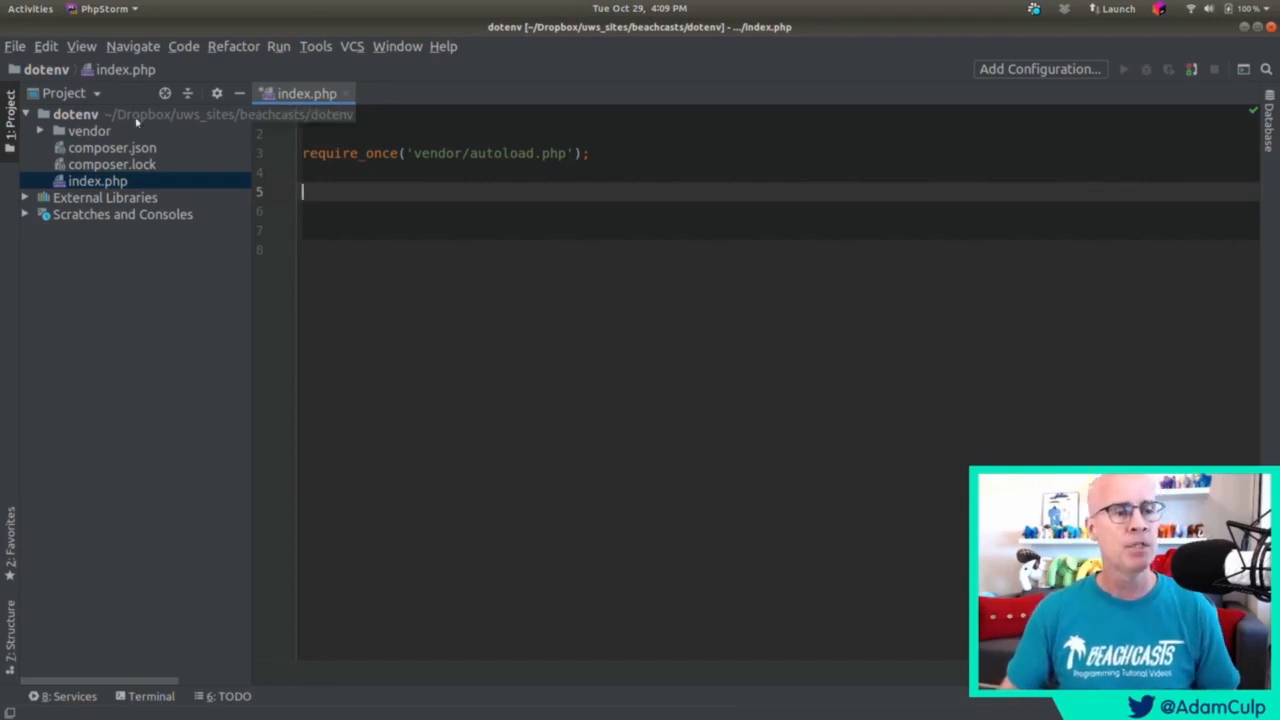
# Create .env with TEST_KEY, JUNK, API_KEY and PASSWORD entries, then return to index.php.
pyautogui.rightClick(76, 112)
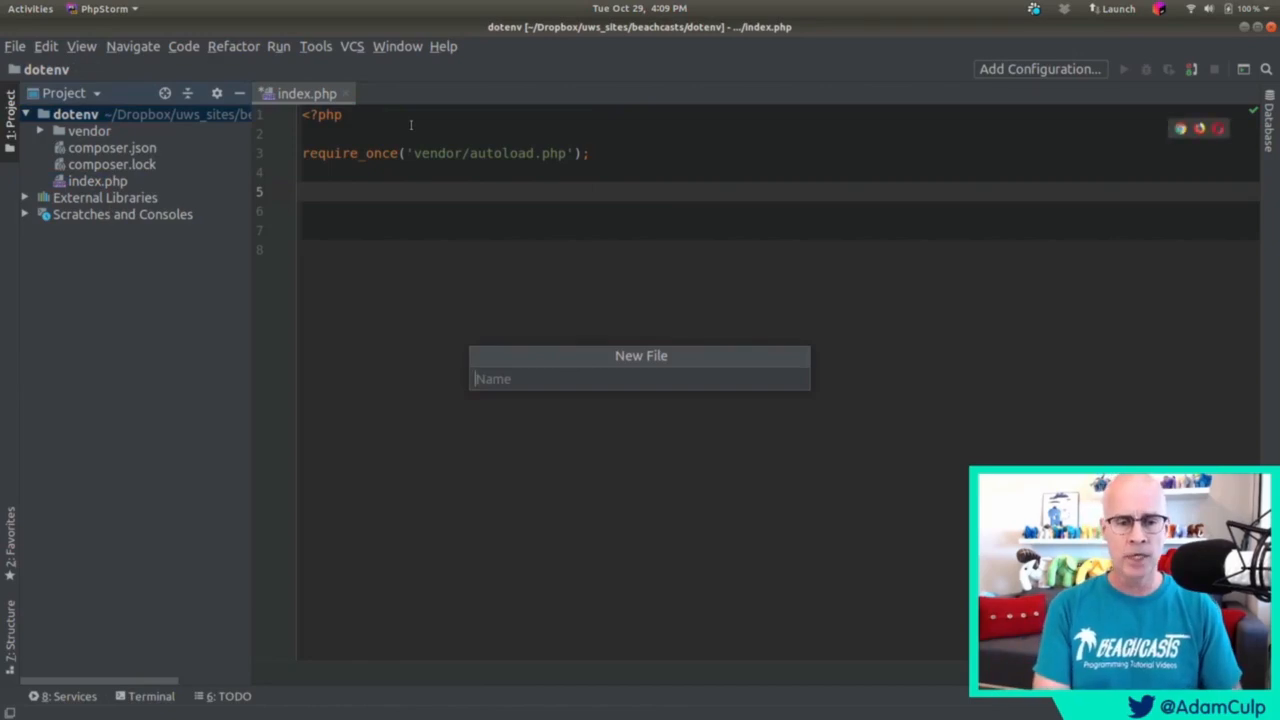
pyautogui.write('.env')
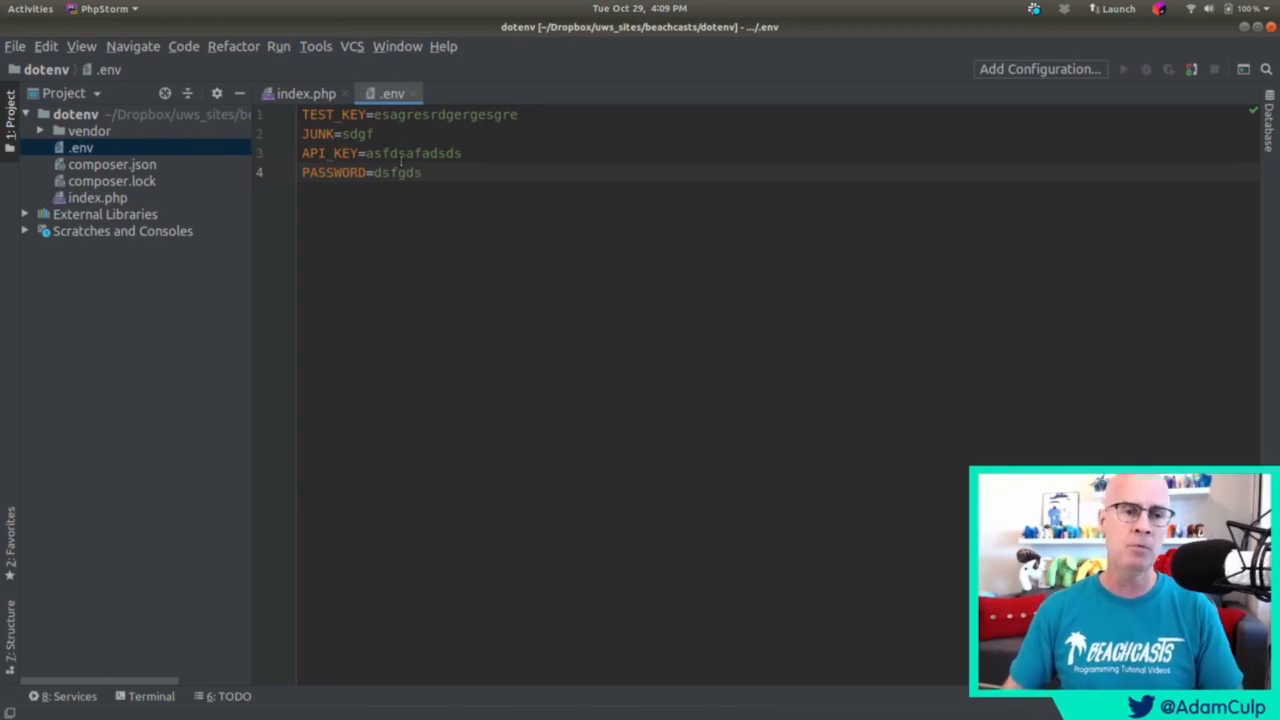
pyautogui.doubleClick(336, 114)
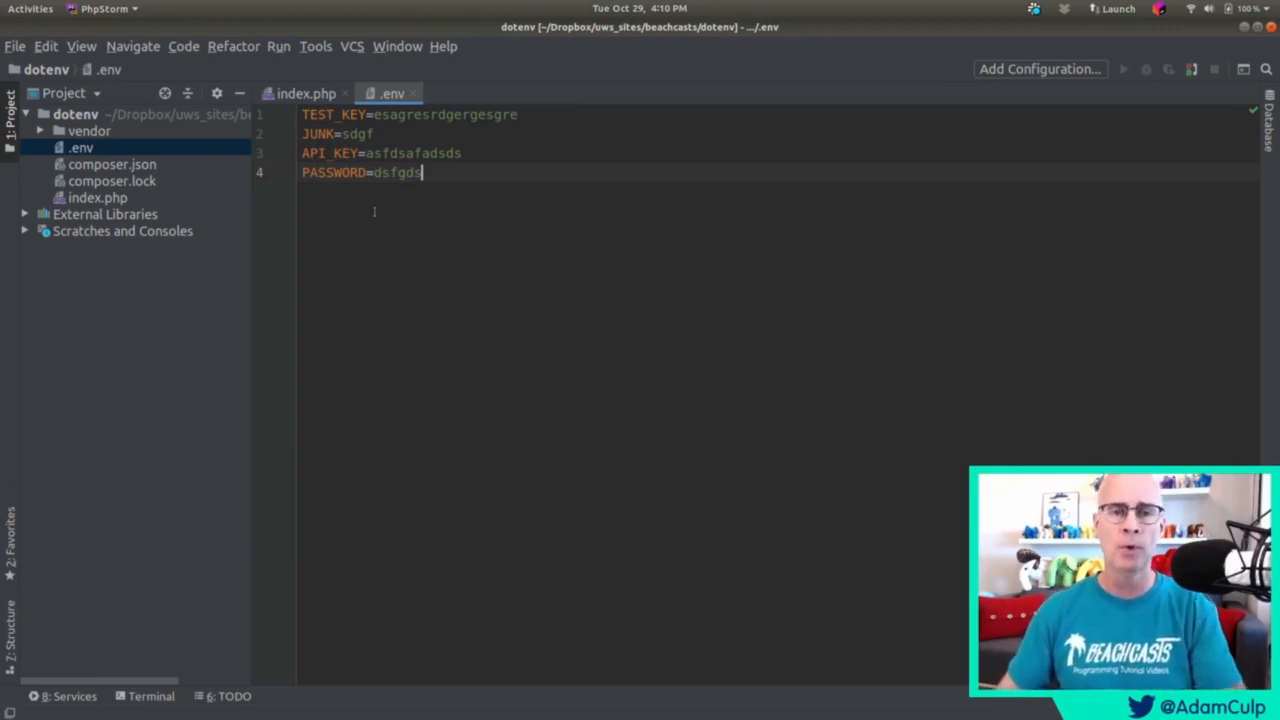
pyautogui.click(306, 94)
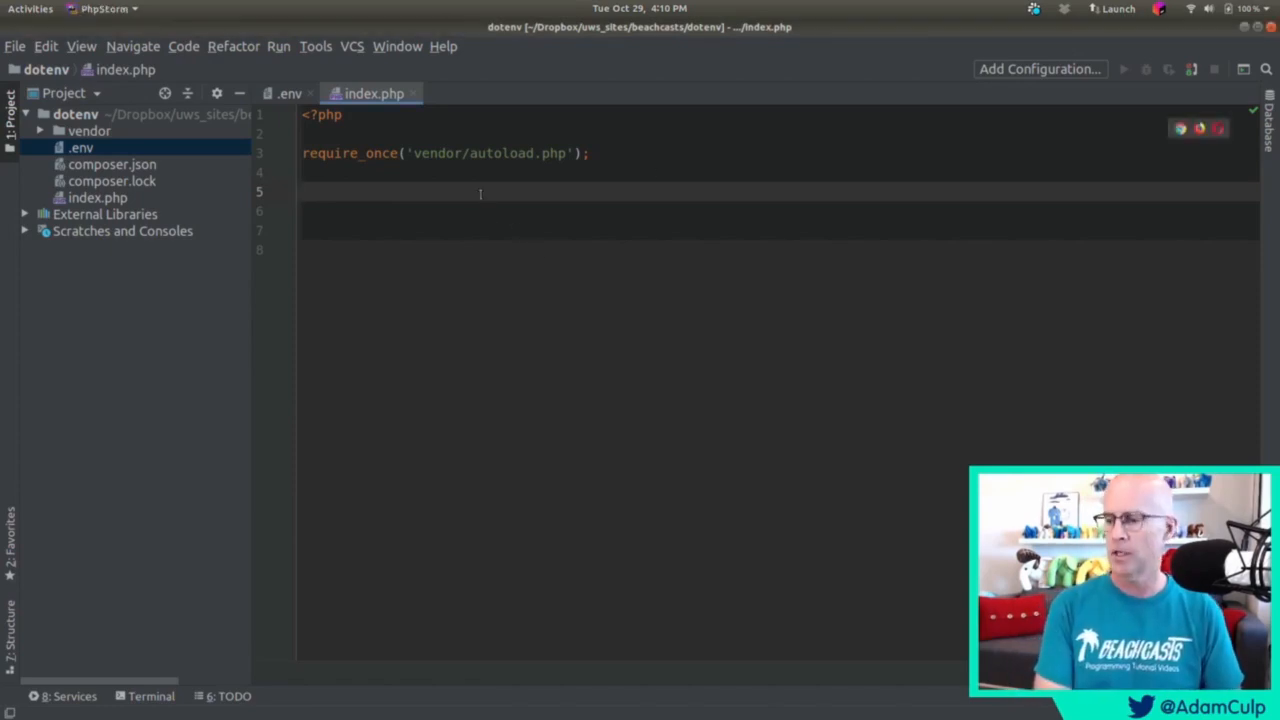
# Add \Dotenv\Dotenv::create(__DIR__)->load(); after the autoload require.
pyautogui.write('\\Dotenv\\Dotenv::create(')
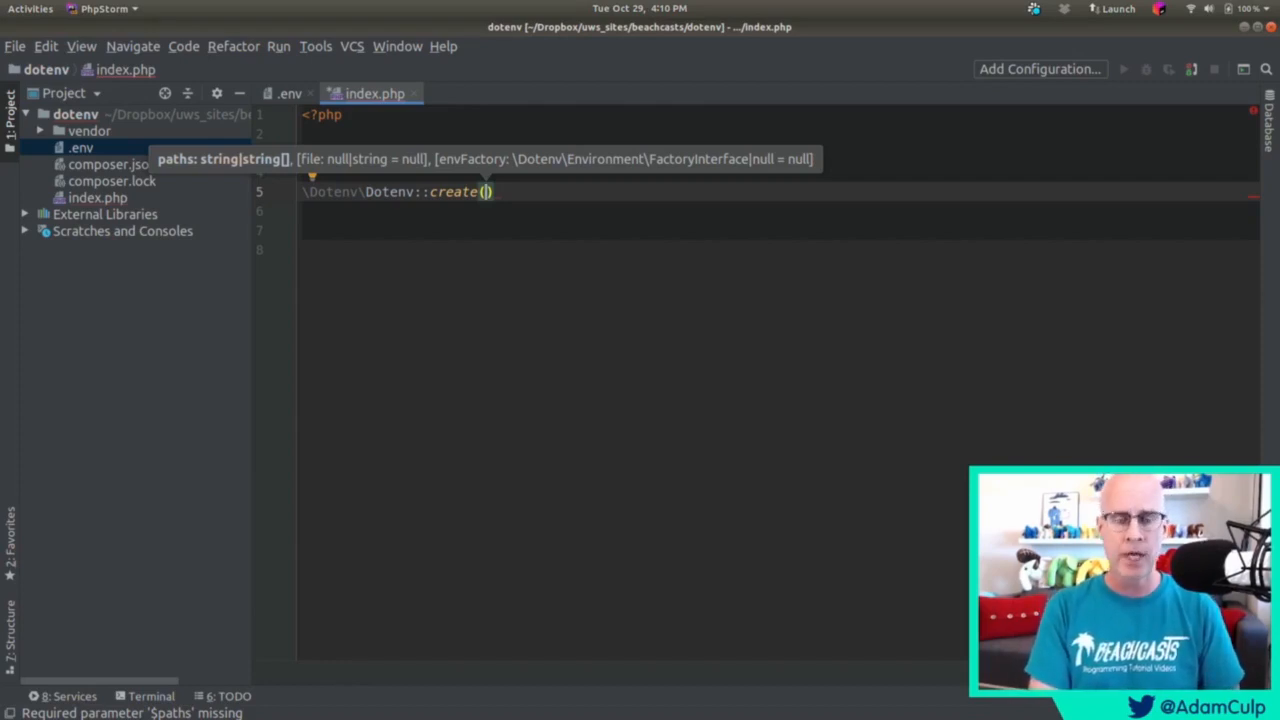
pyautogui.write('__DIR__')
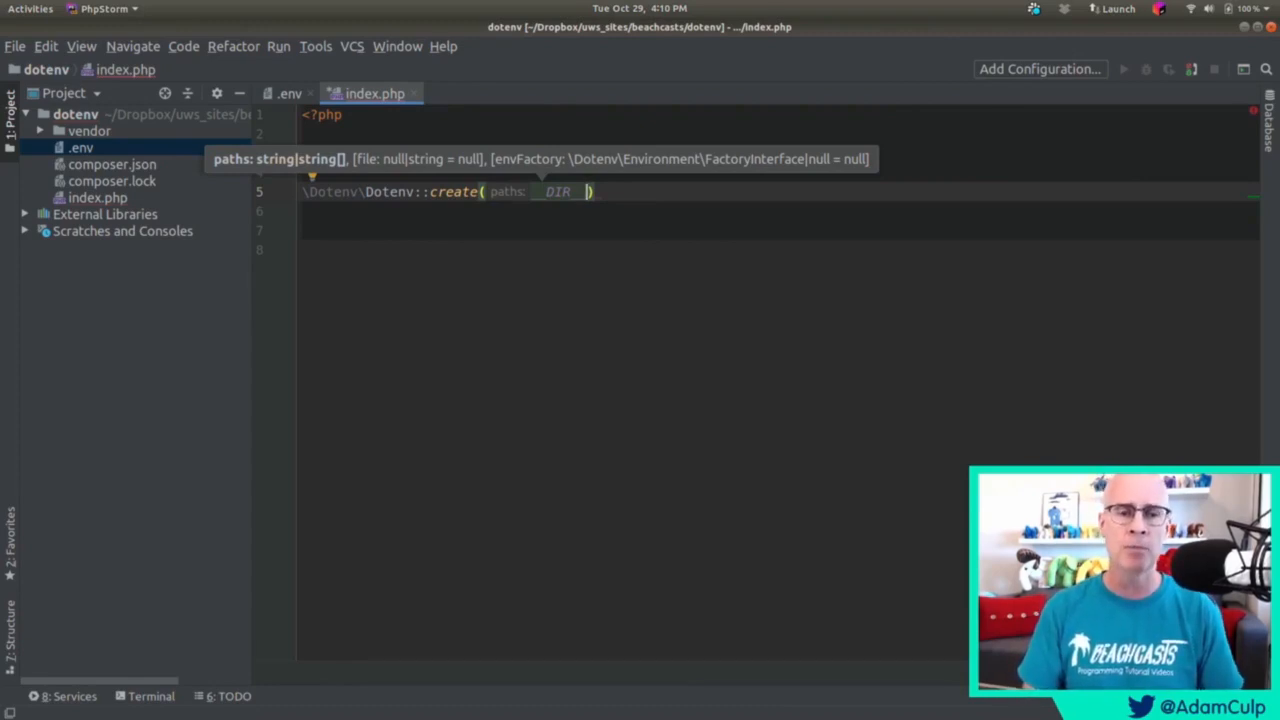
pyautogui.write("require_once('vendor/autoload.php');")
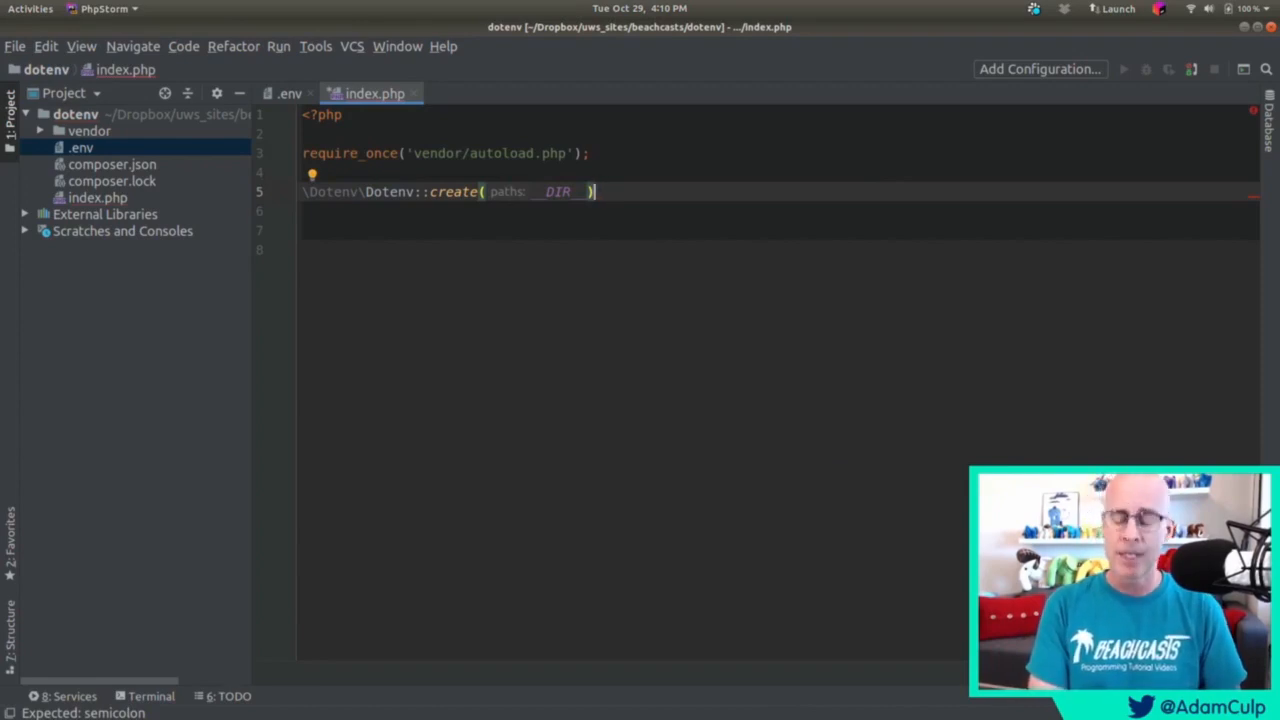
pyautogui.write('->load();')
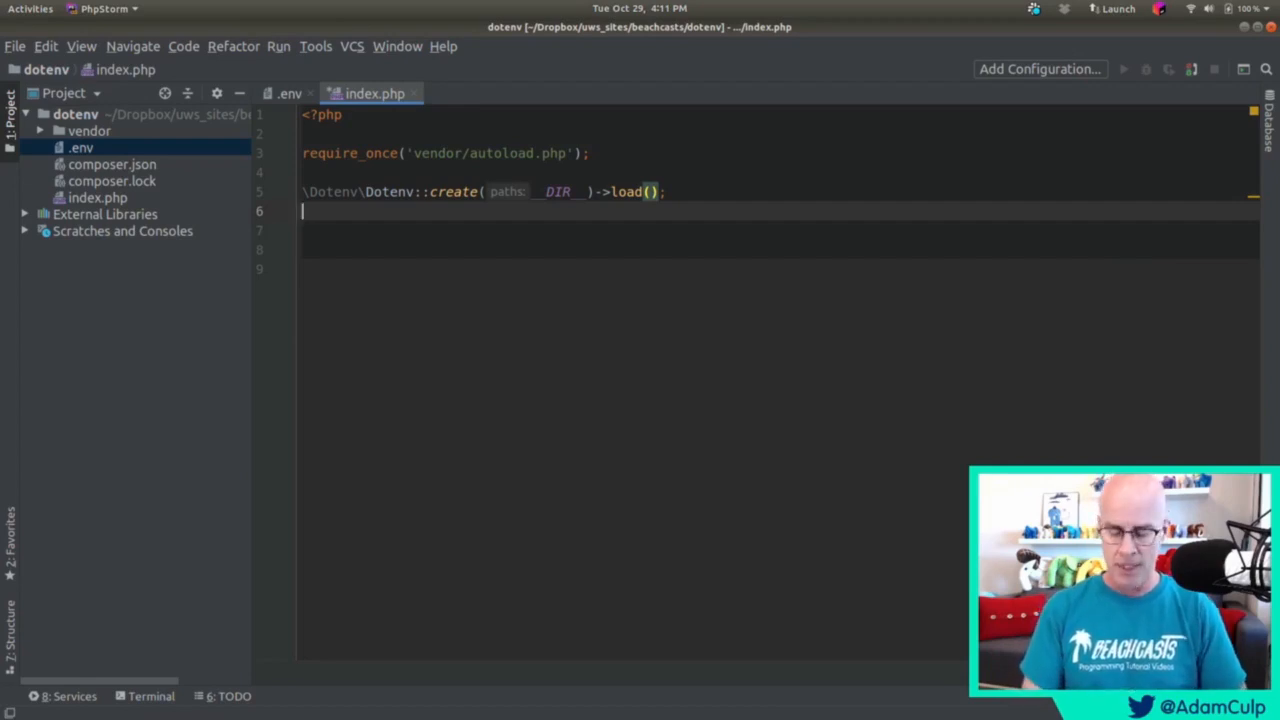
# End index.php with var_dump($_ENV); and open the terminal.
pyautogui.write('var')
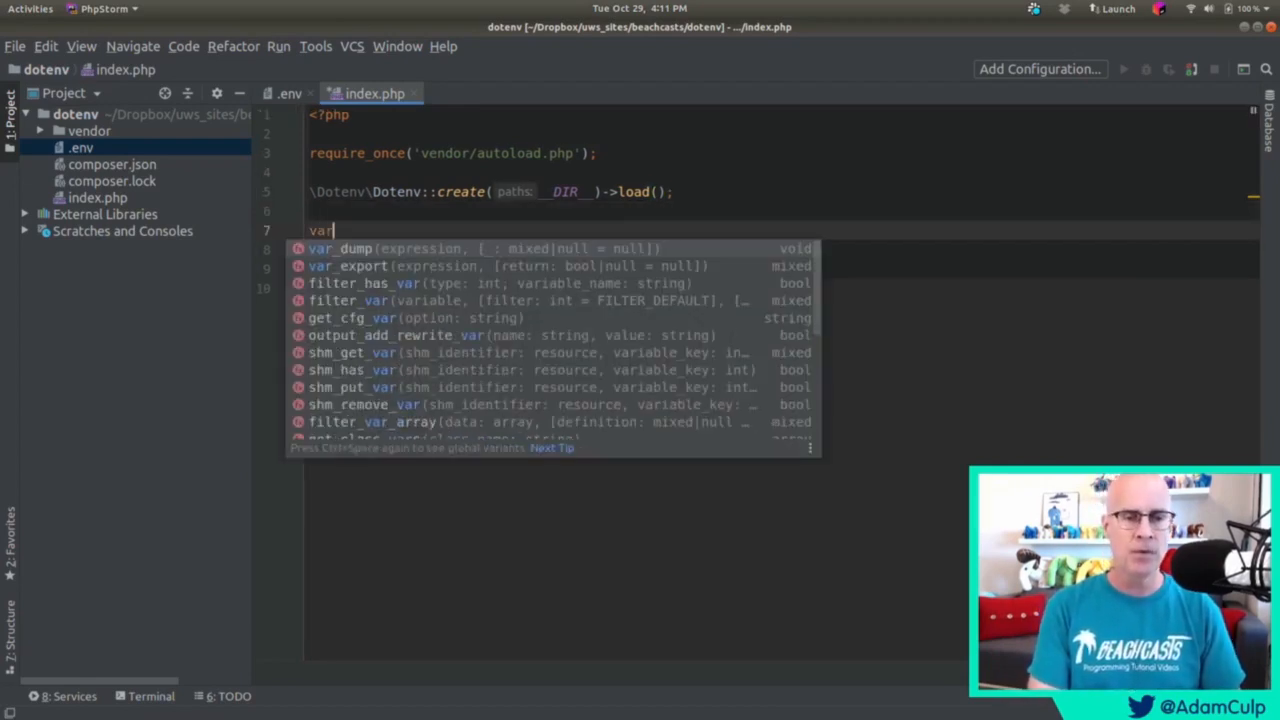
pyautogui.click(340, 248)
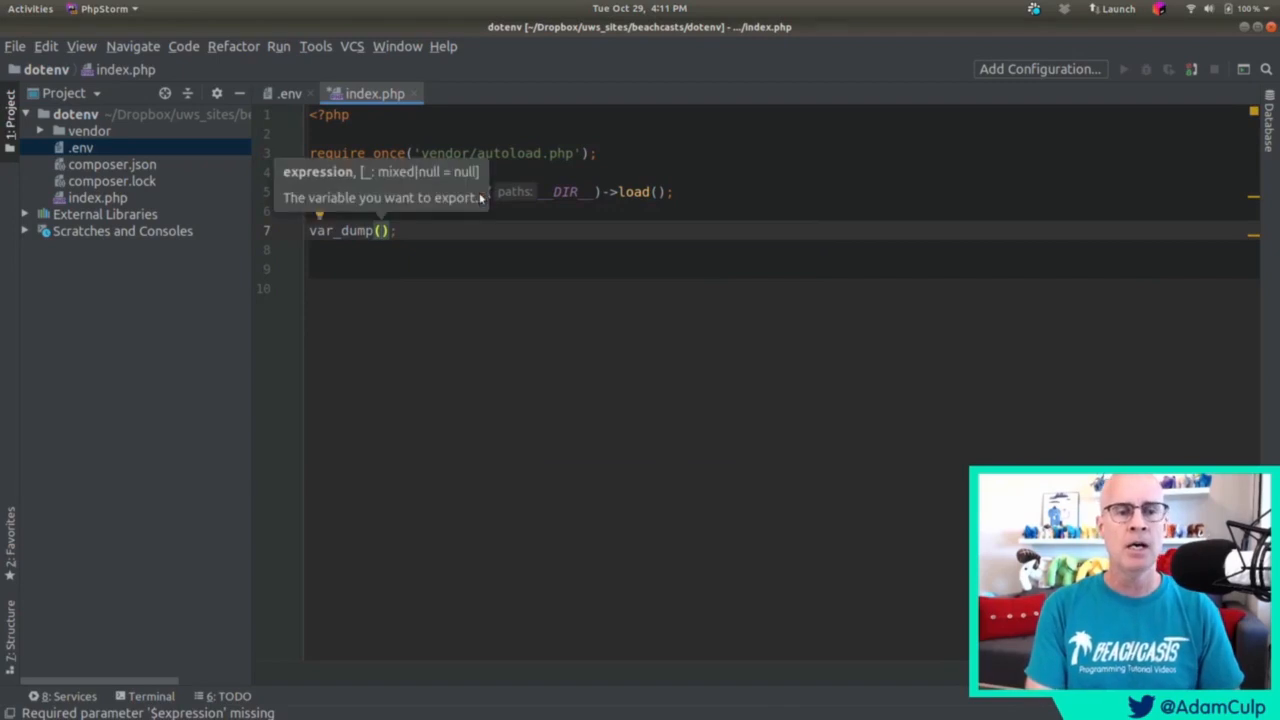
pyautogui.write('$_ENV')
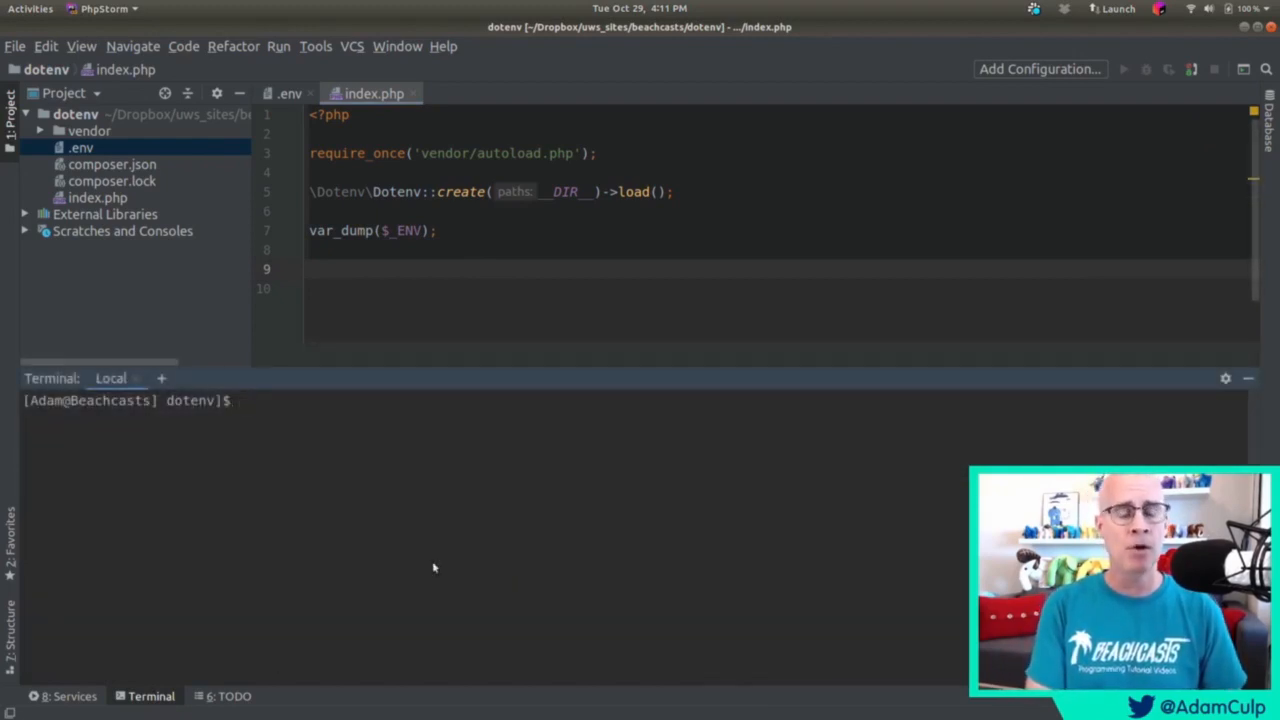
# Run php index.php, printing TEST_KEY, JUNK, API_KEY and PASSWORD.
pyautogui.write('php')
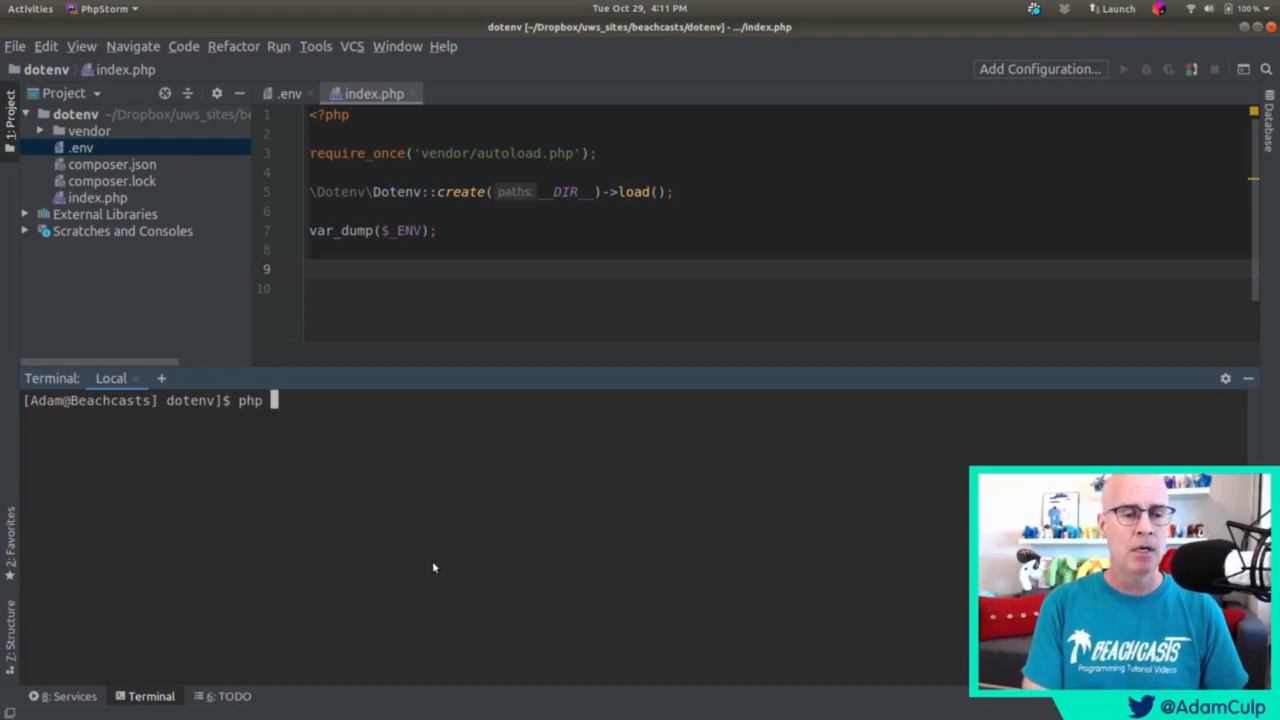
pyautogui.write('index.php')
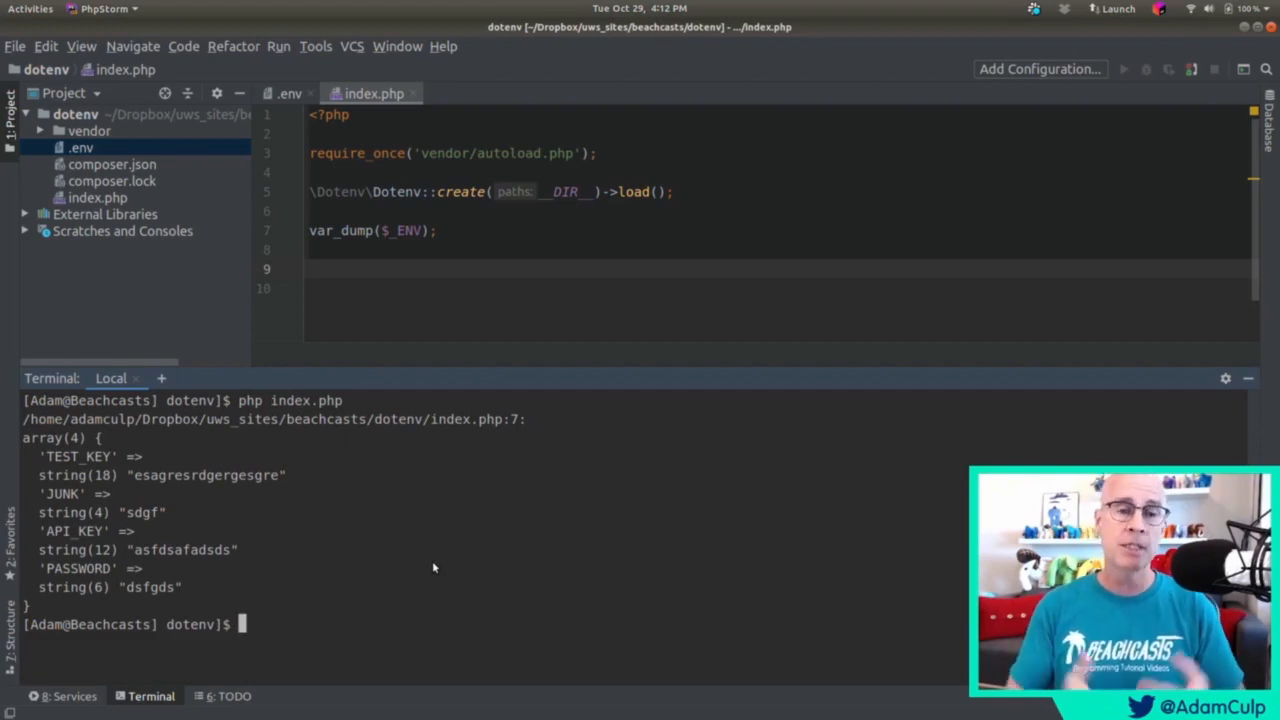
pyautogui.moveTo(268, 570)
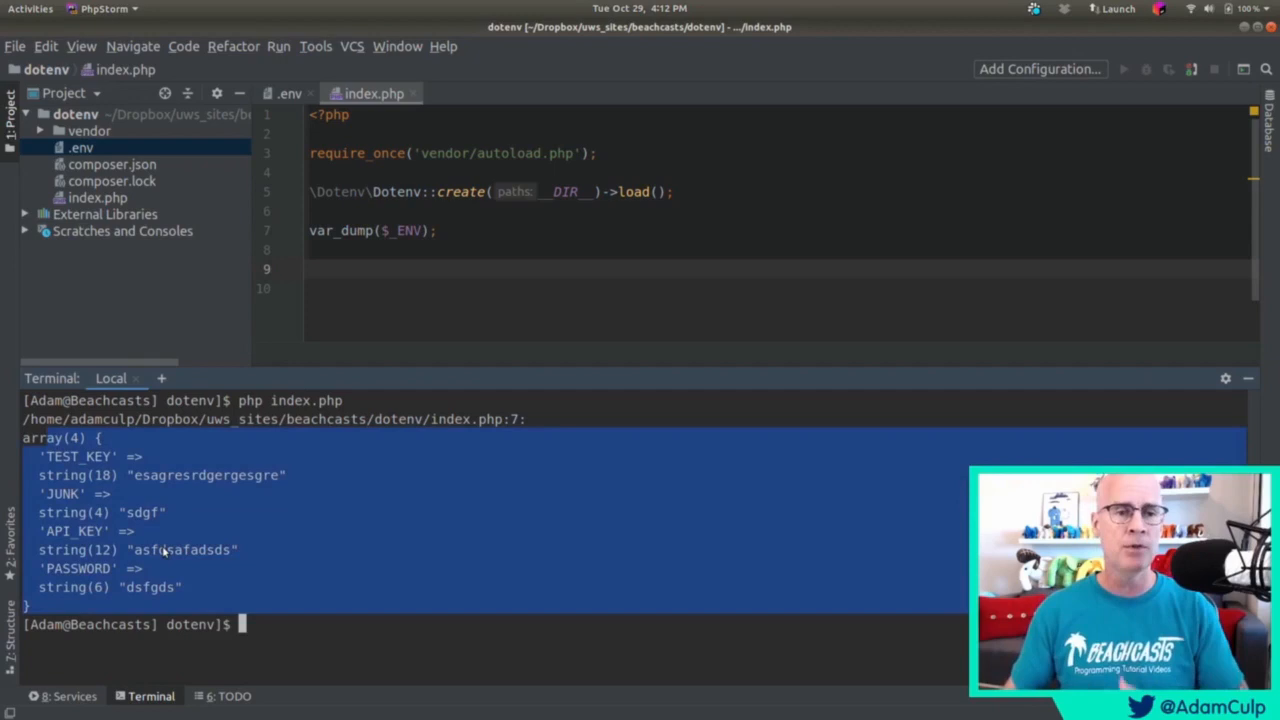
pyautogui.moveTo(188, 560)
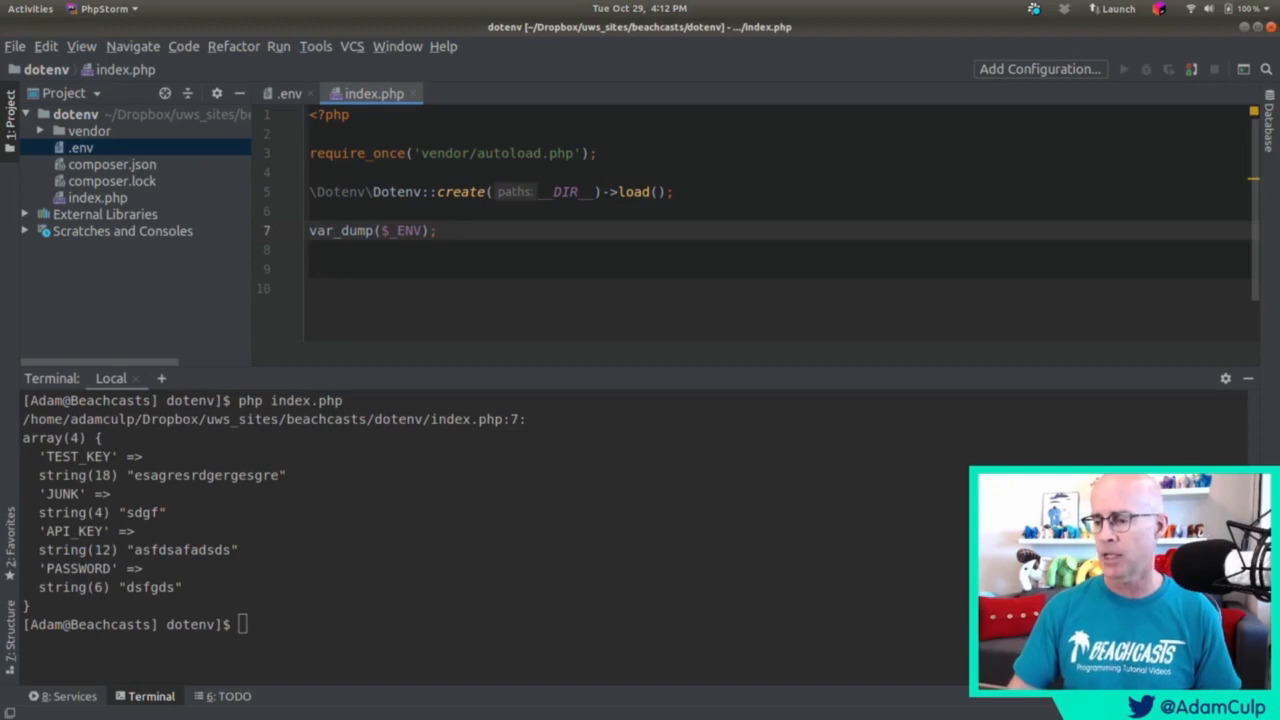
# Replace the Dotenv::create line with a $factory DotenvFactory using EnvConstAdapter and PutenvAdapter.
pyautogui.click(104, 8)
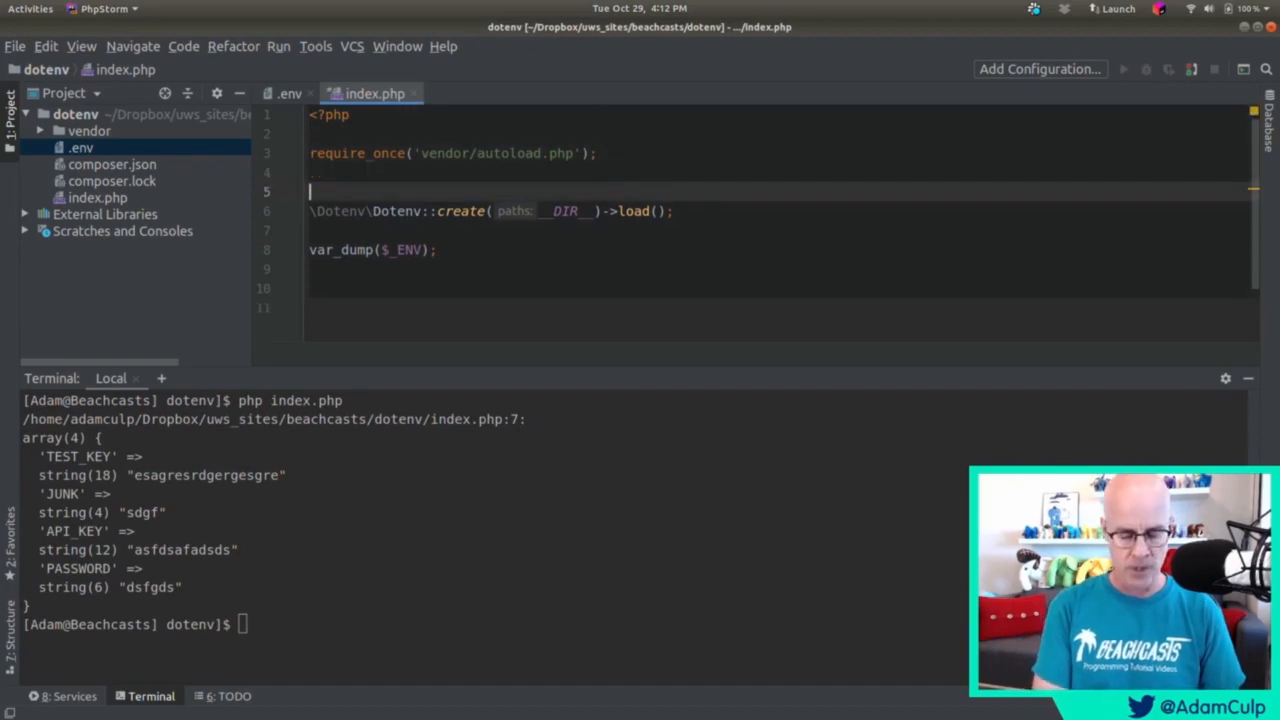
pyautogui.write('use D')
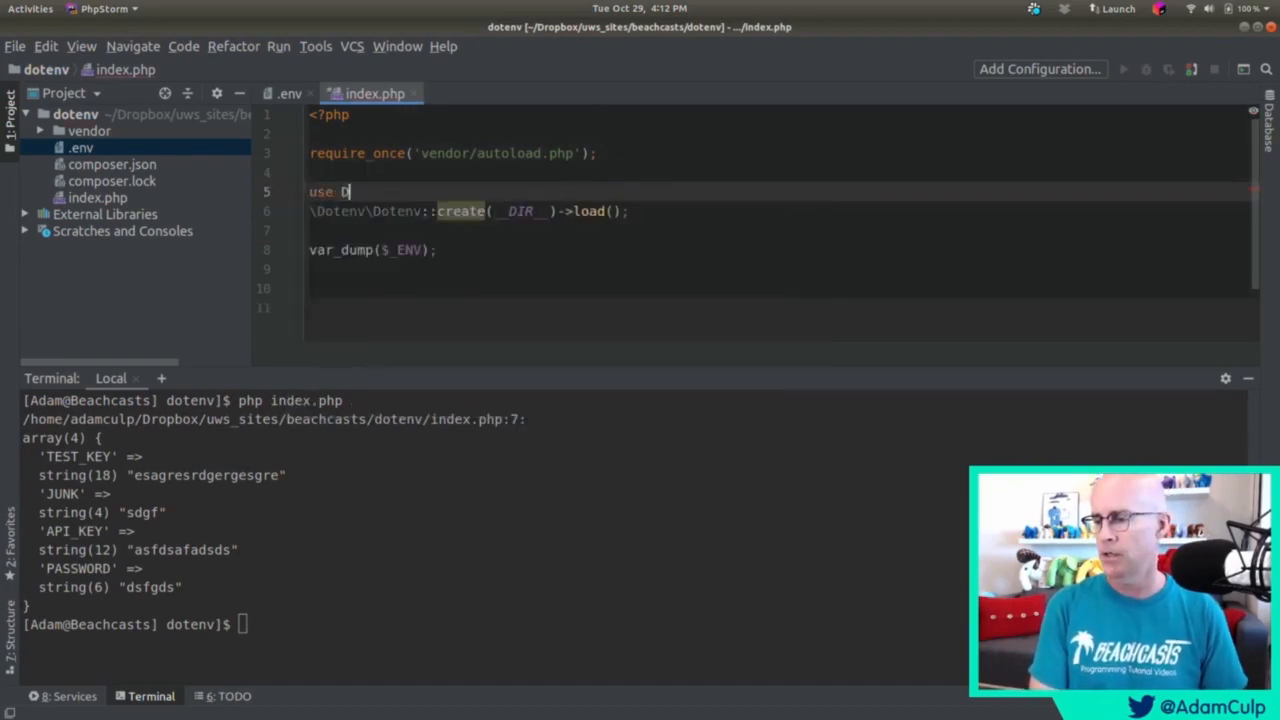
pyautogui.write('otenv\\Dotenv')
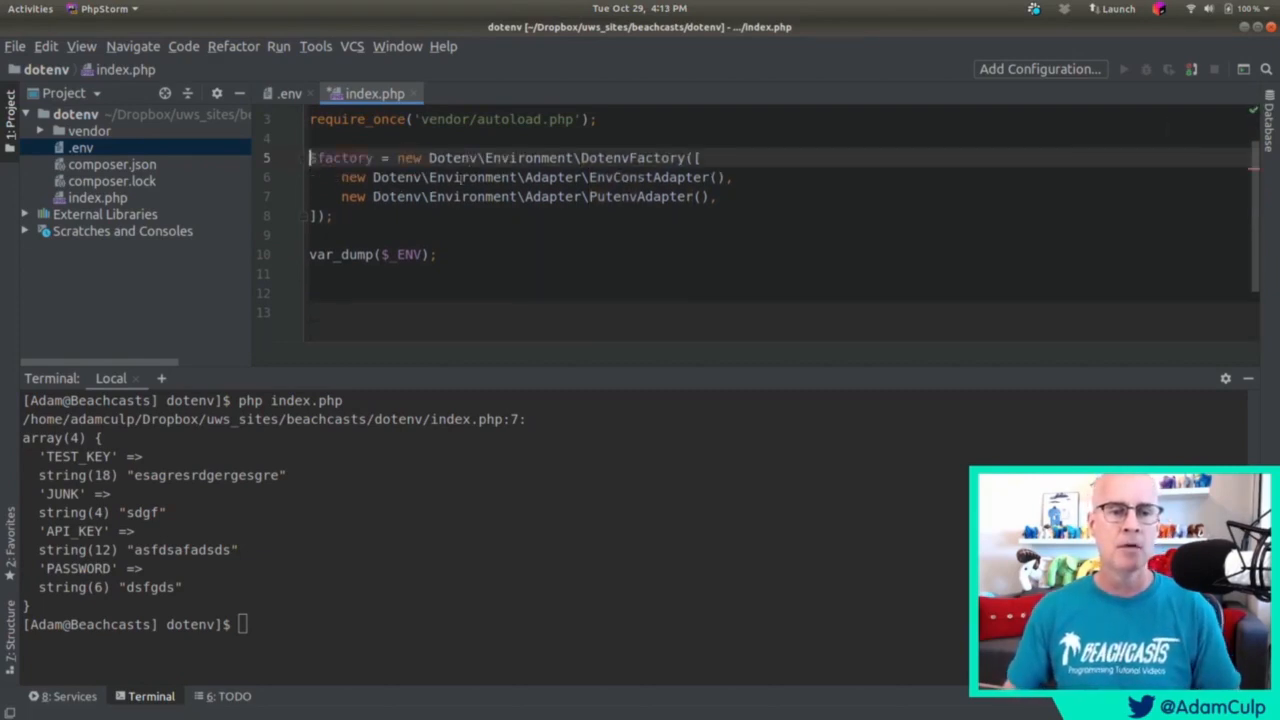
pyautogui.moveTo(428, 156); pyautogui.dragTo(628, 156)
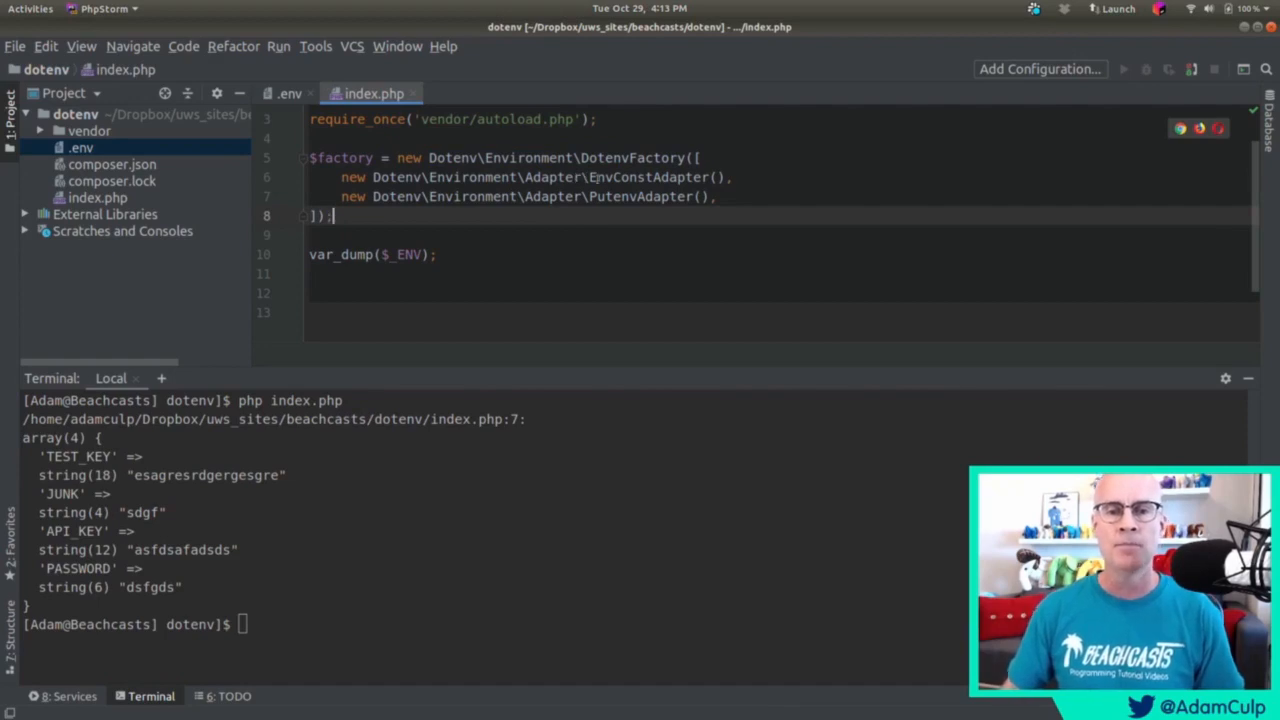
pyautogui.doubleClick(632, 156)
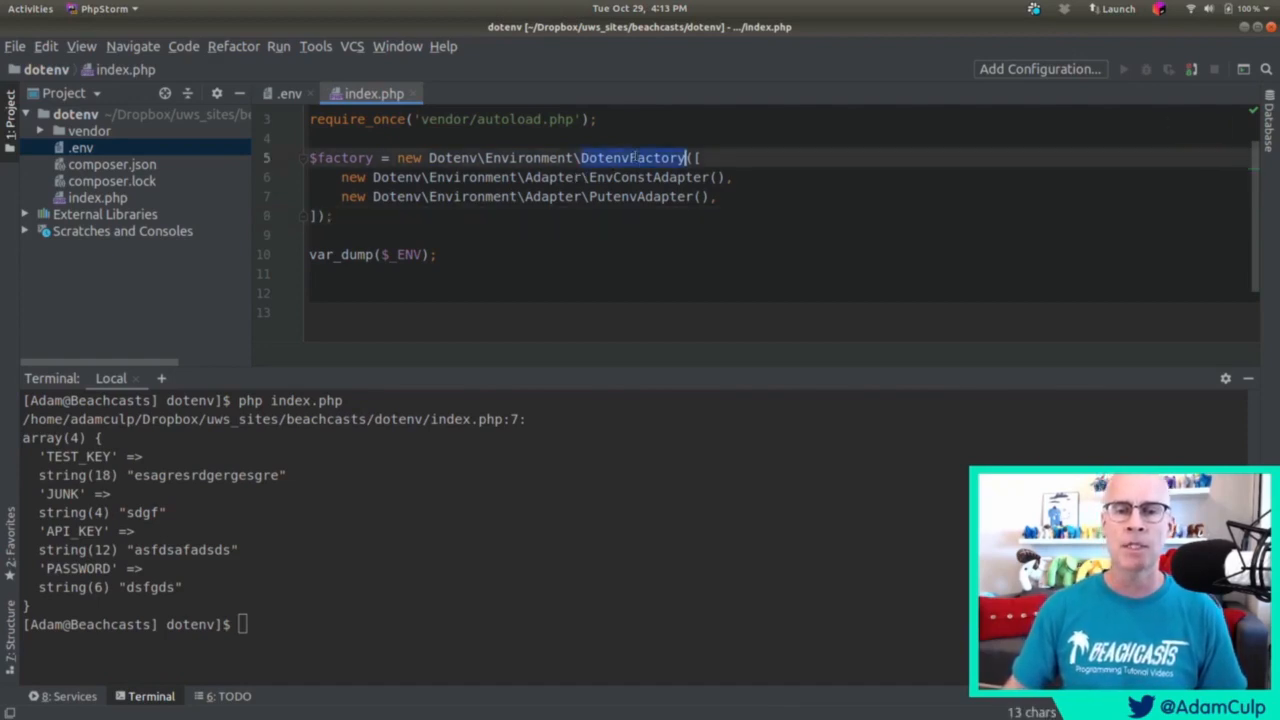
pyautogui.doubleClick(648, 176)
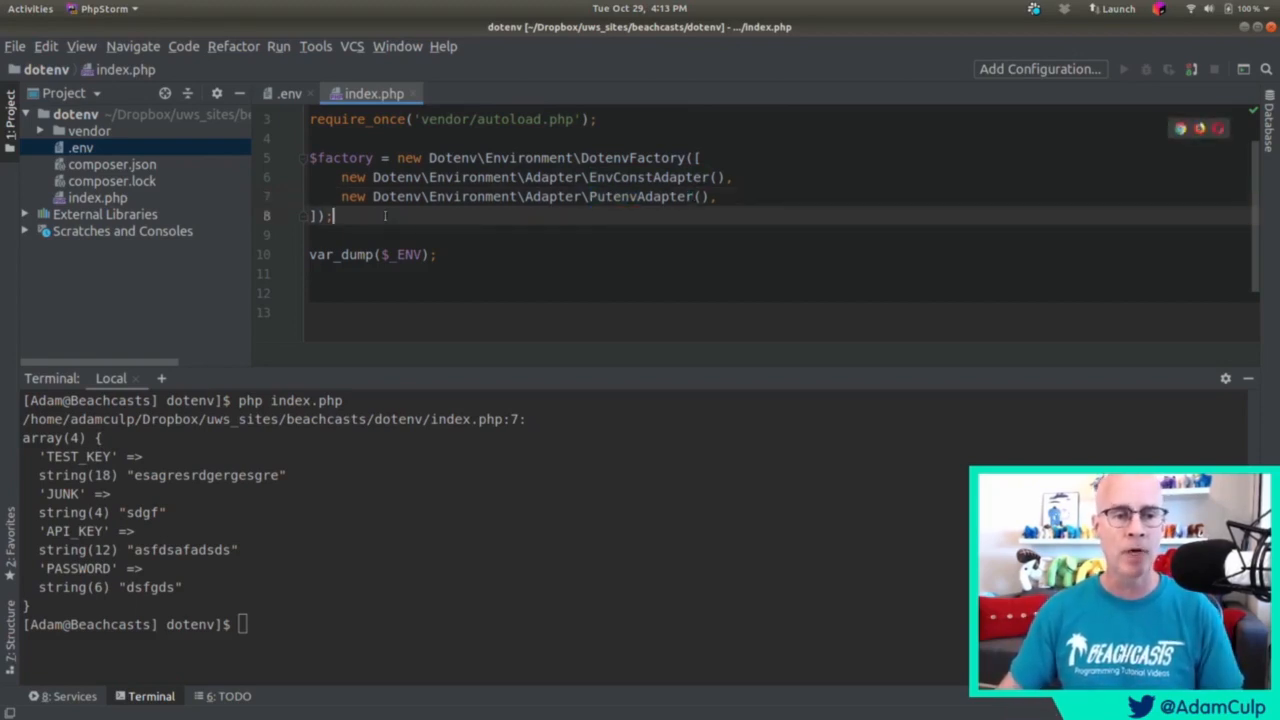
pyautogui.press('enter')
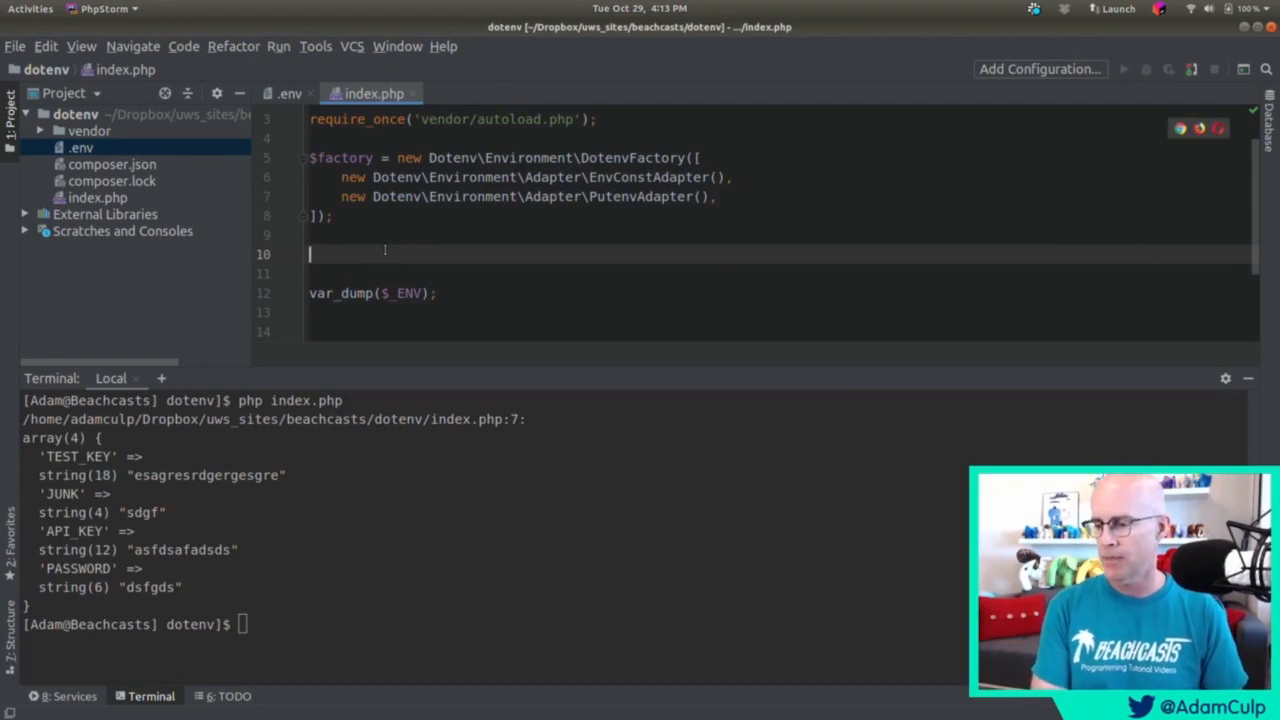
# Assign $dotenv = \Dotenv\Dotenv::create(__DIR__, null, $factory);.
pyautogui.write('$dort')
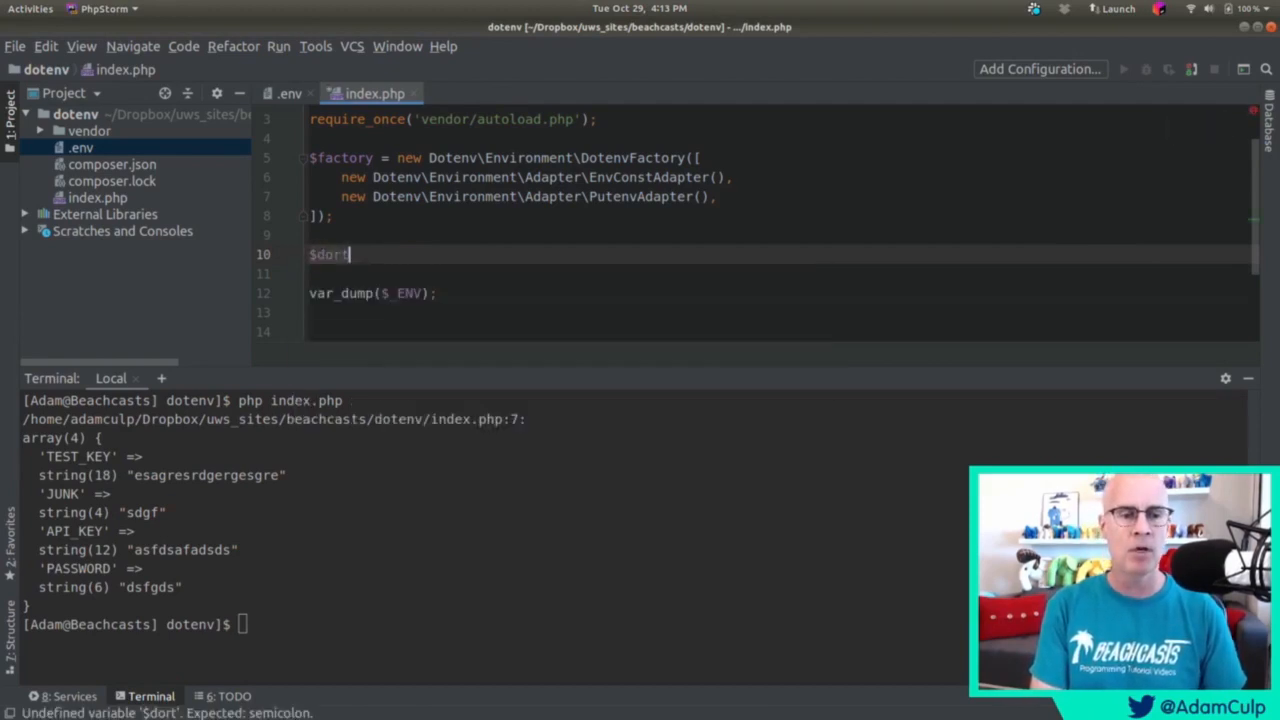
pyautogui.write('en')
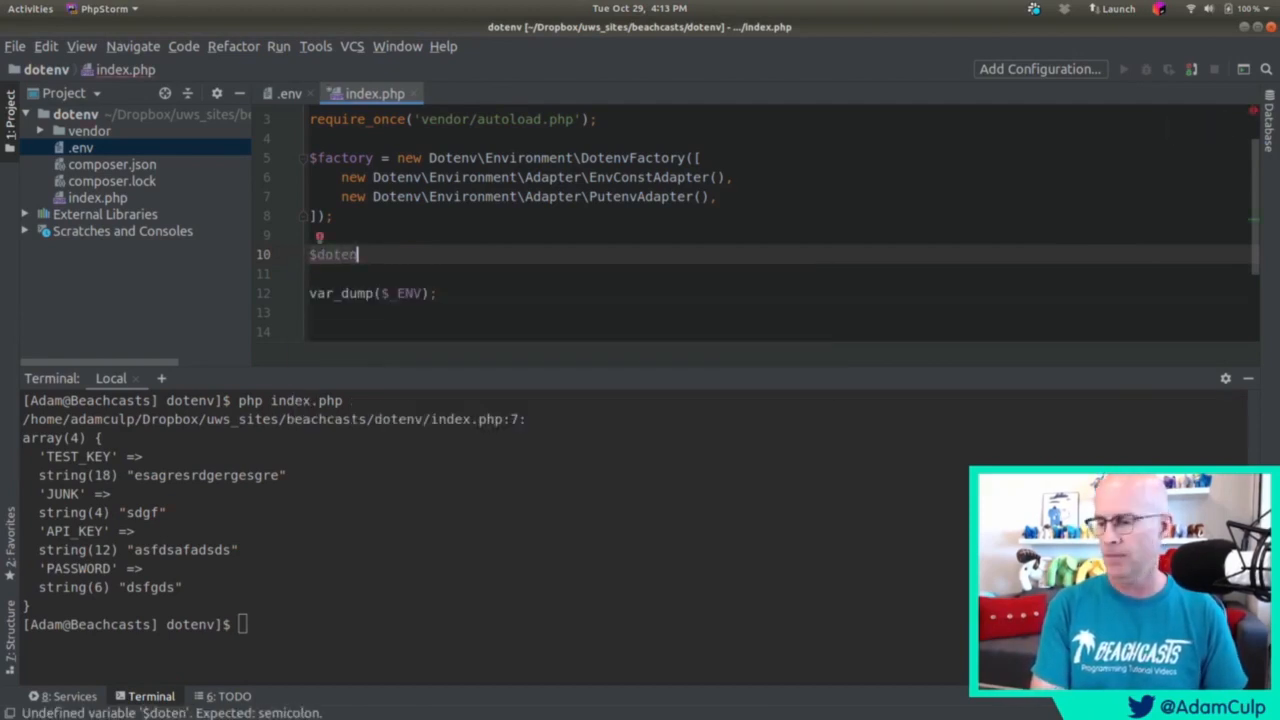
pyautogui.write('=')
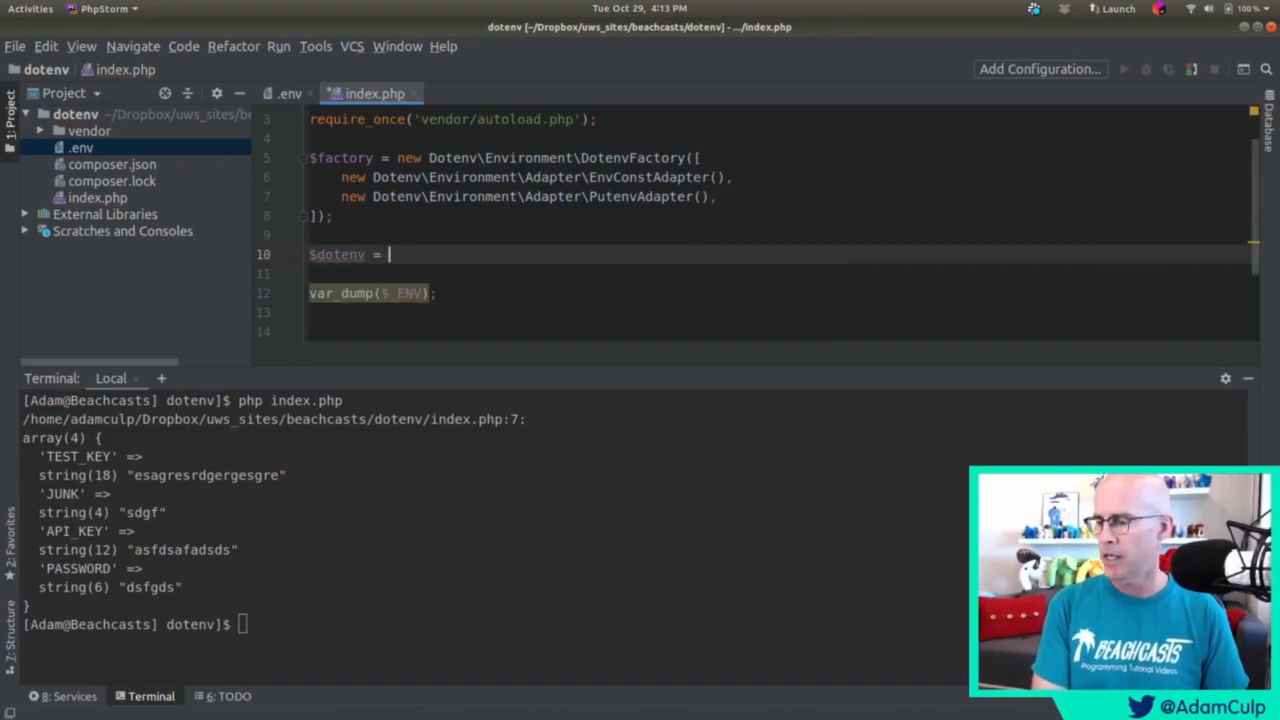
pyautogui.write('Dotenv\\Dotenv::create(')
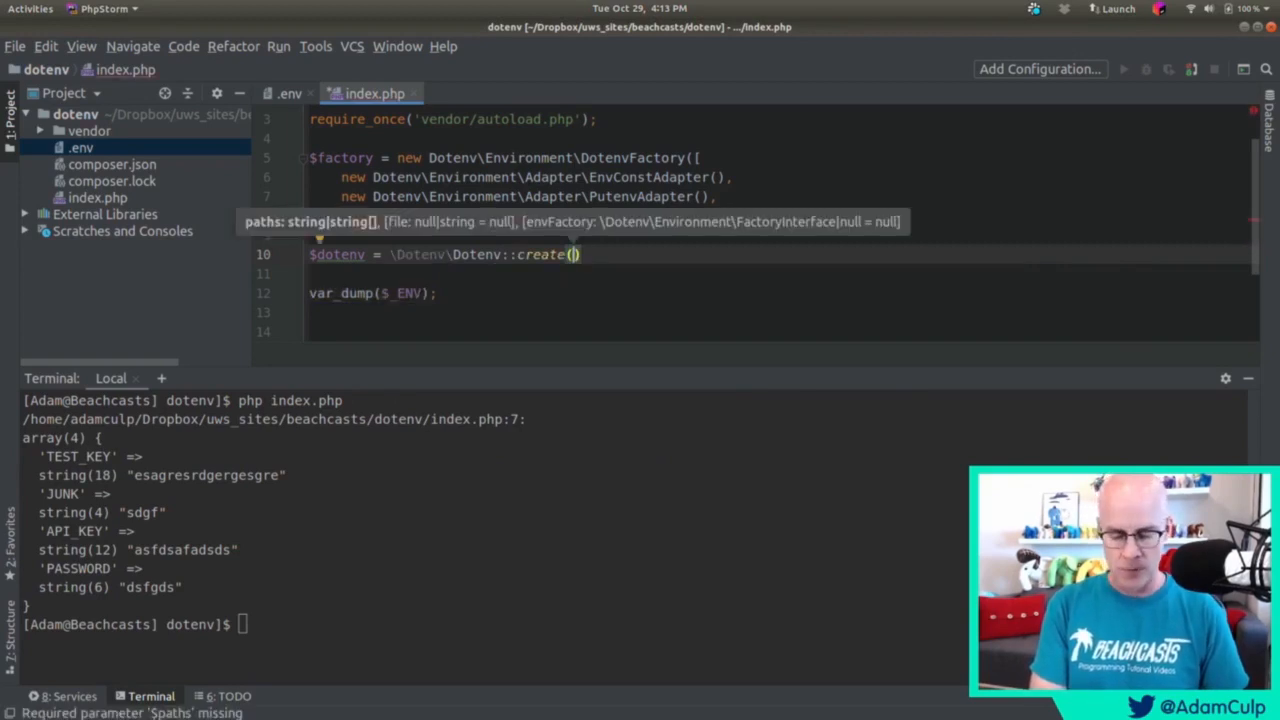
pyautogui.write('__DIR__,')
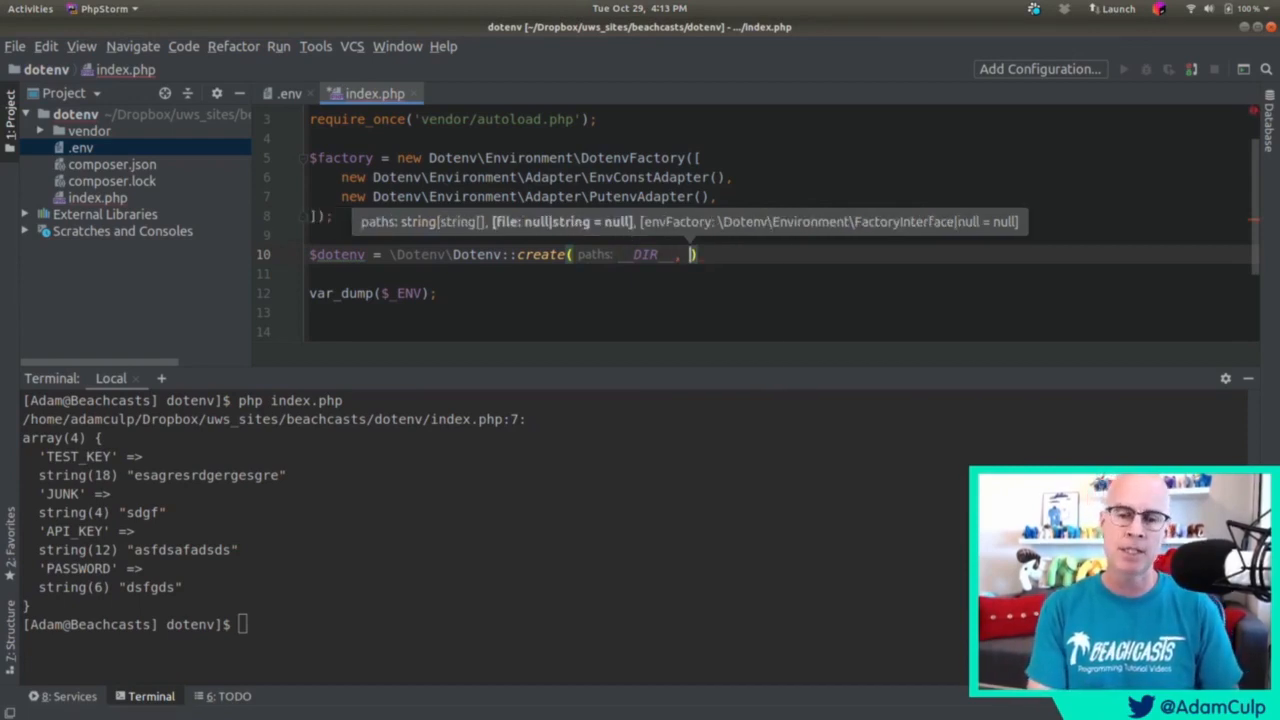
pyautogui.write('null,')
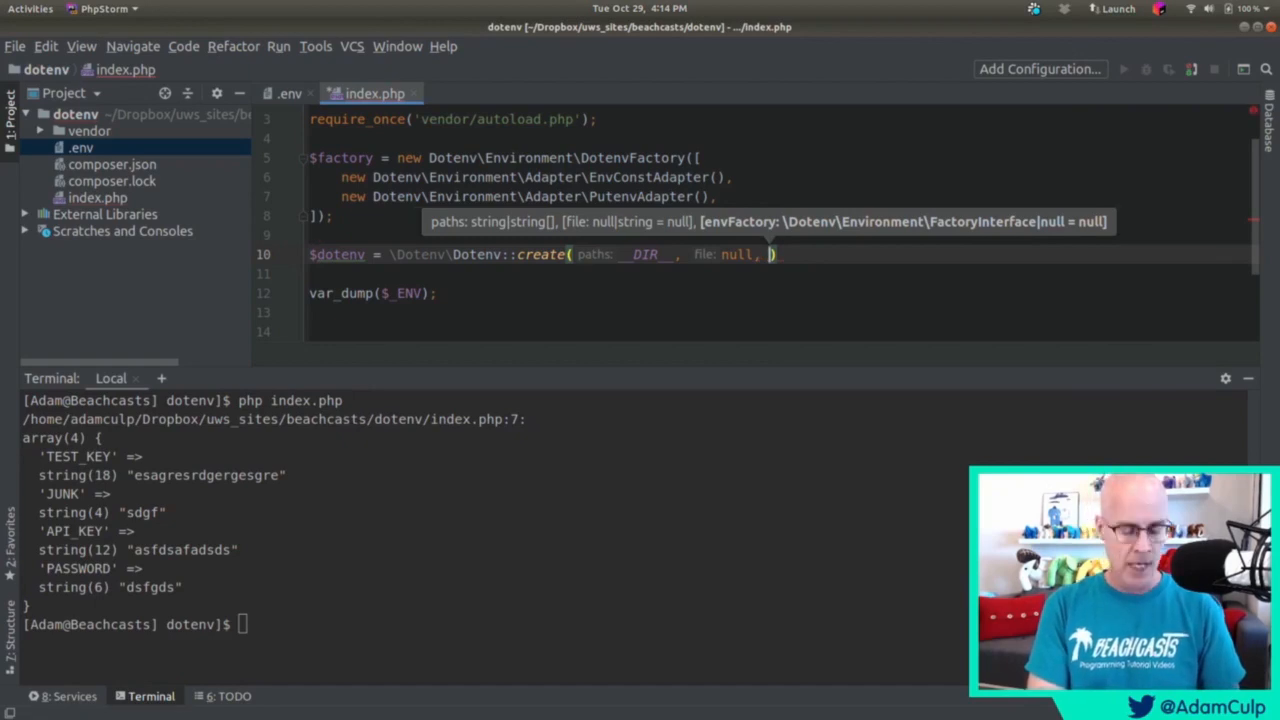
pyautogui.write('$factory')
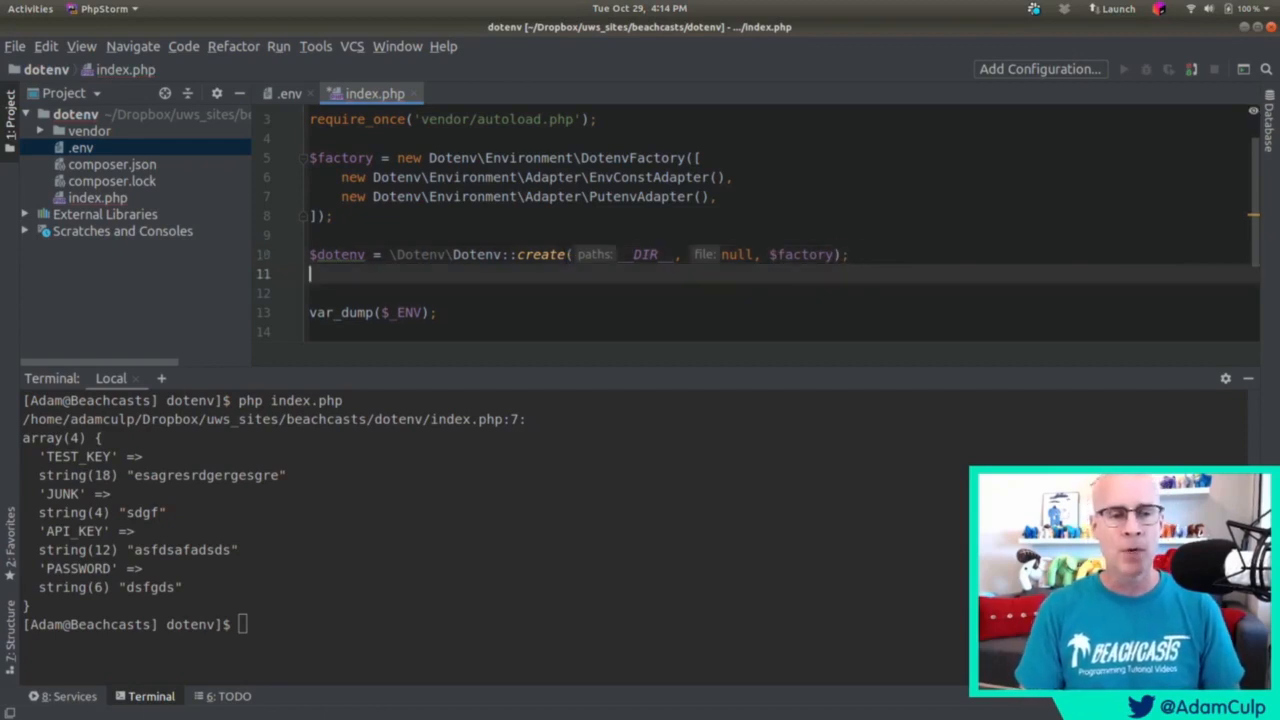
# Call $dotenv->load(); before the var_dump.
pyautogui.write('$d')
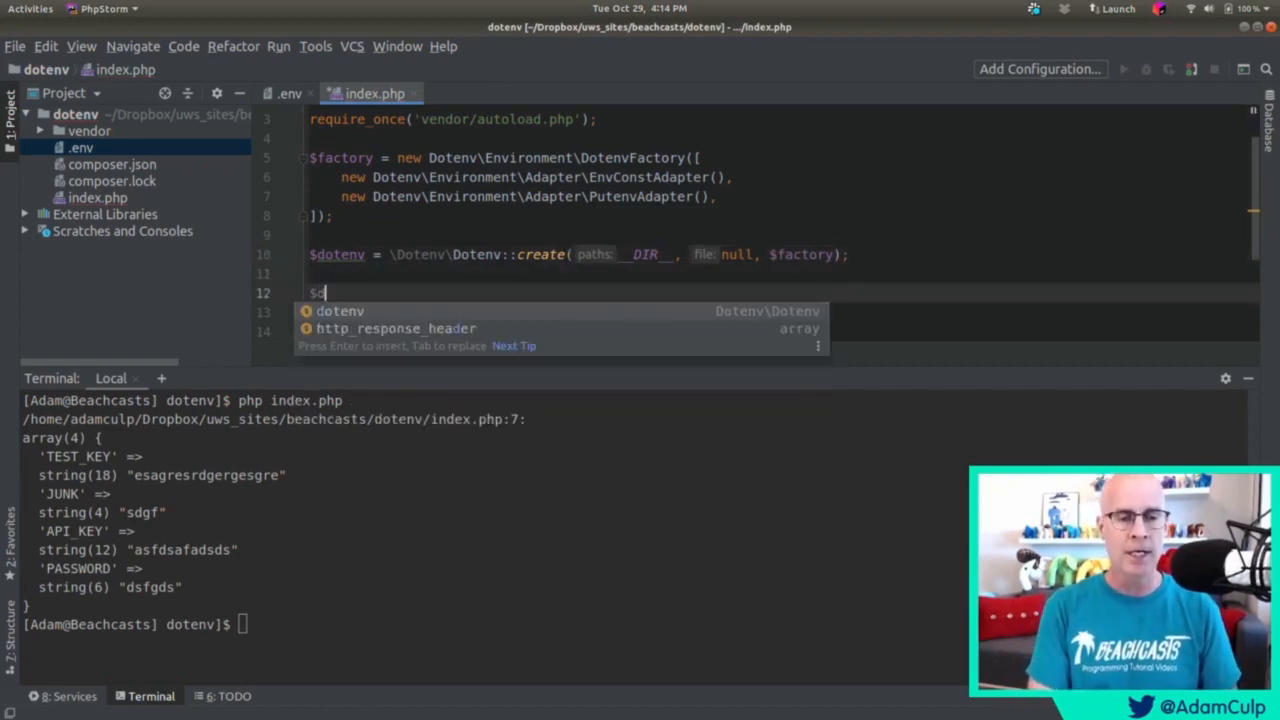
pyautogui.write('otenv')
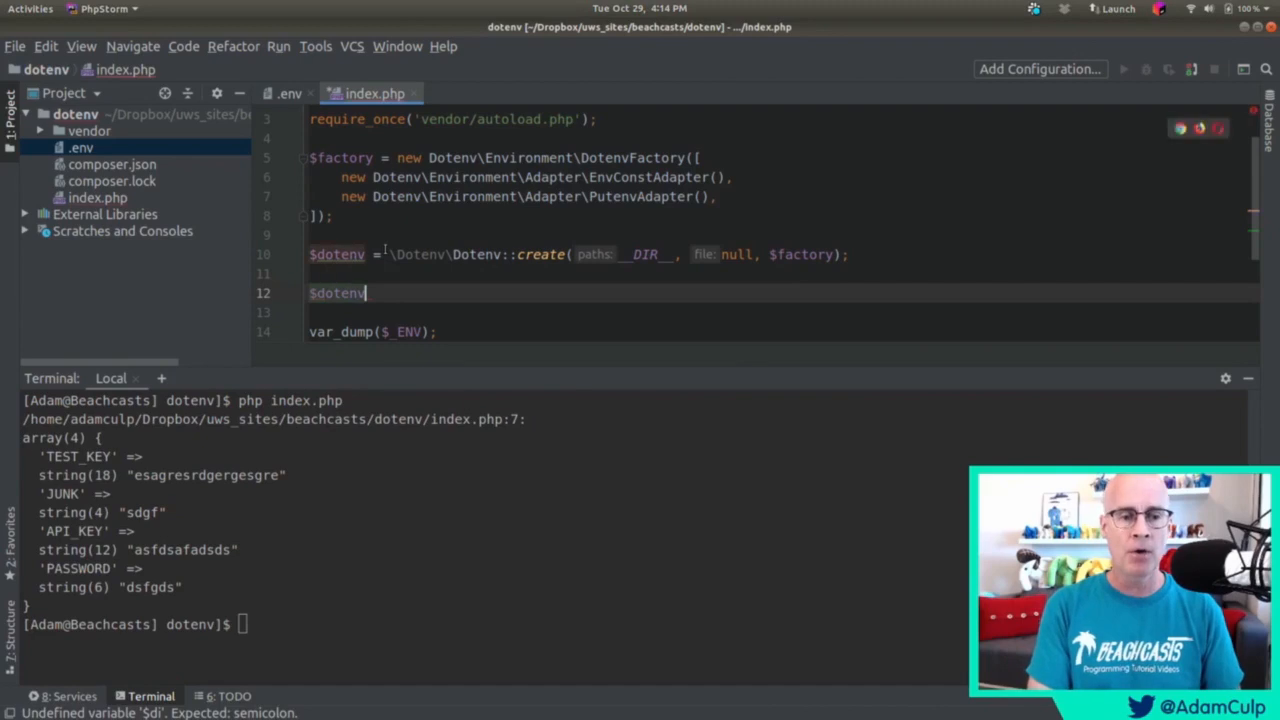
pyautogui.write('->load();')
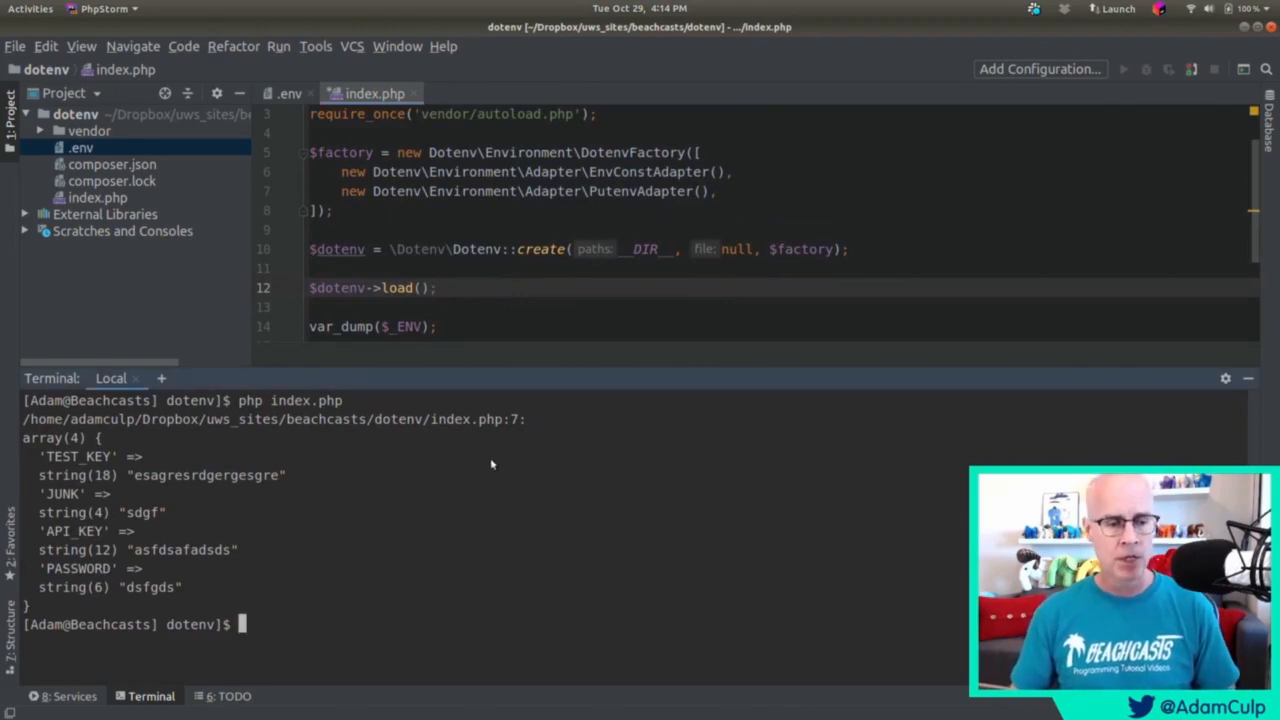
# Re-run php index.php and highlight the dumped four-key array.
pyautogui.write('php index.php')
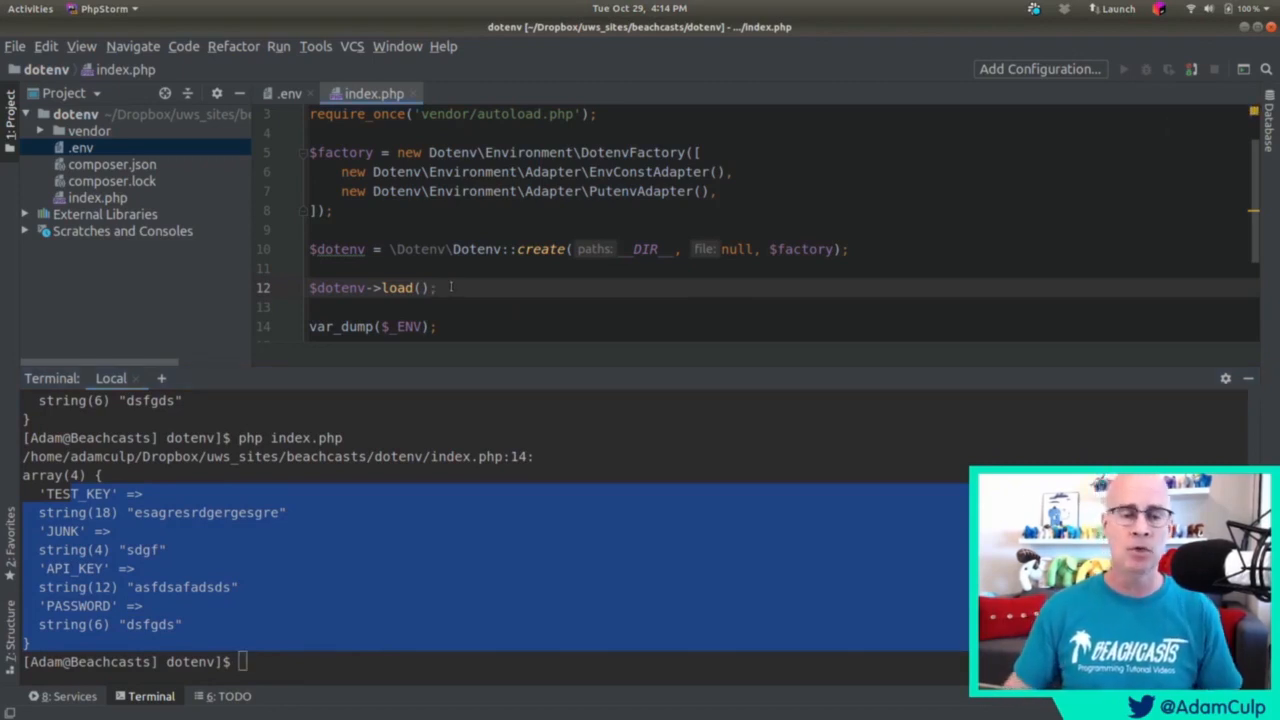
pyautogui.doubleClick(336, 288)
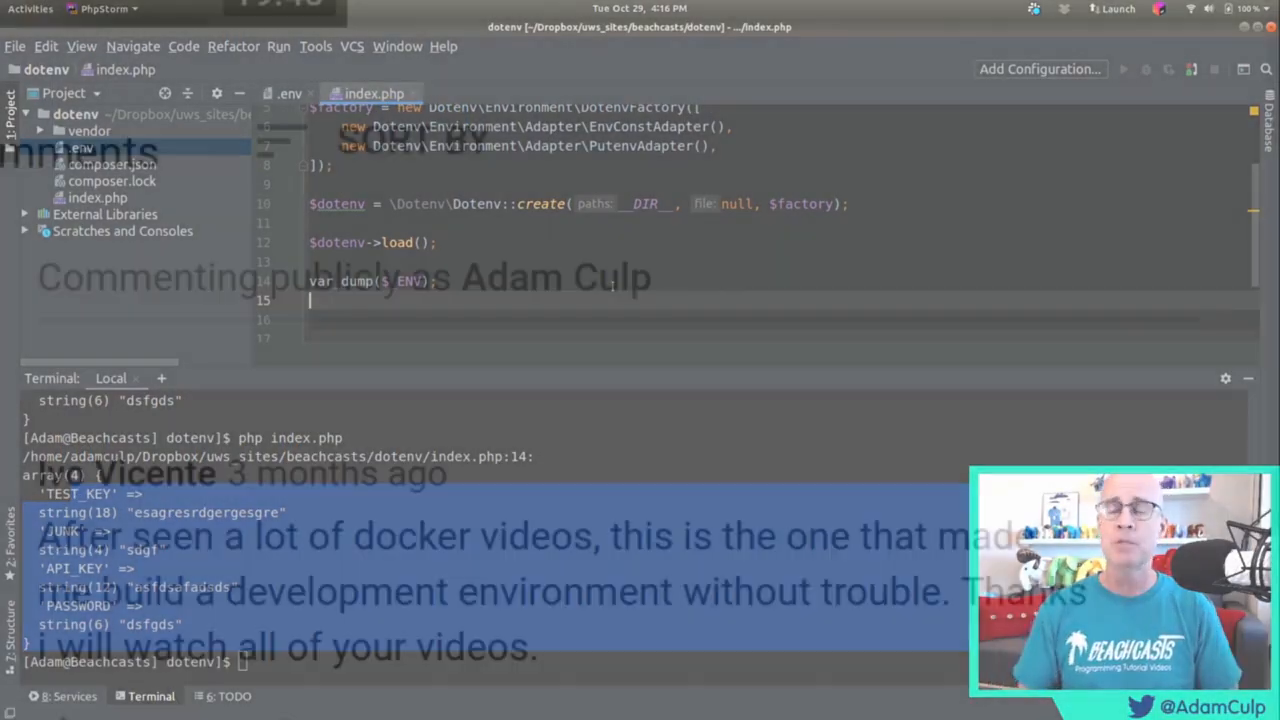
# Draft the comment "Wow, awesome" in the video's comment box without posting it.
pyautogui.write('W')
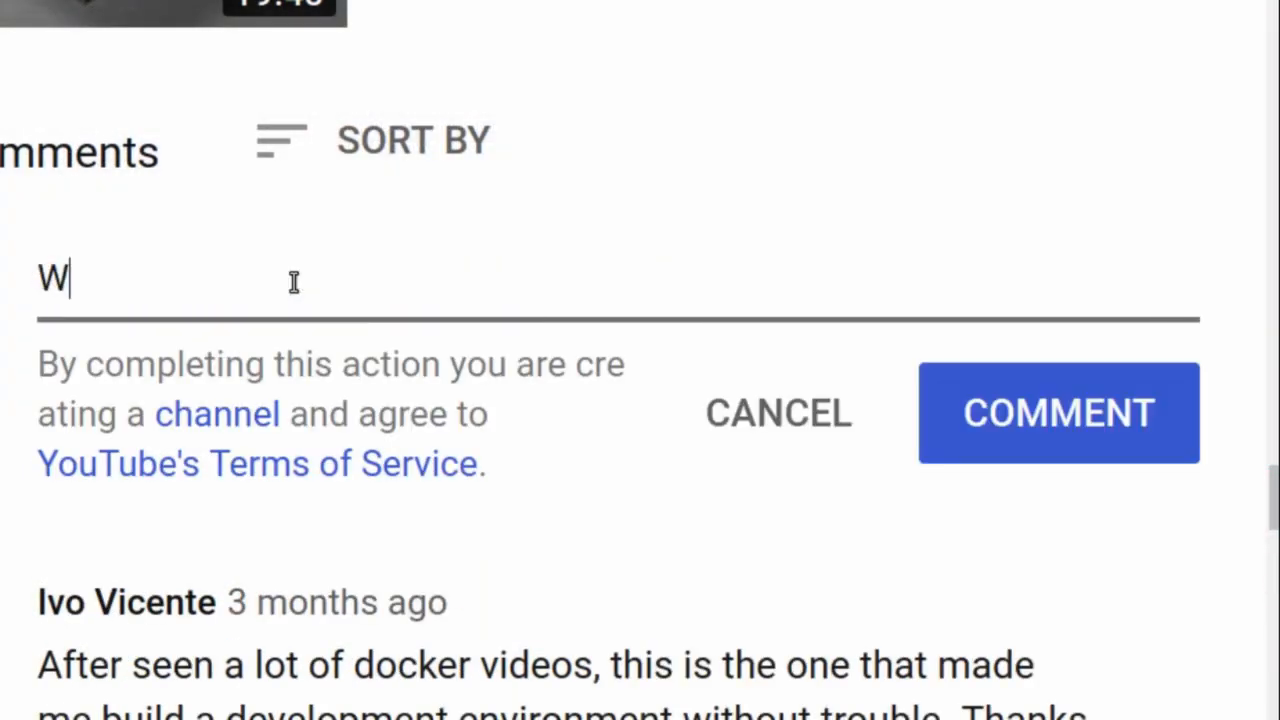
pyautogui.write('ow, awesome')
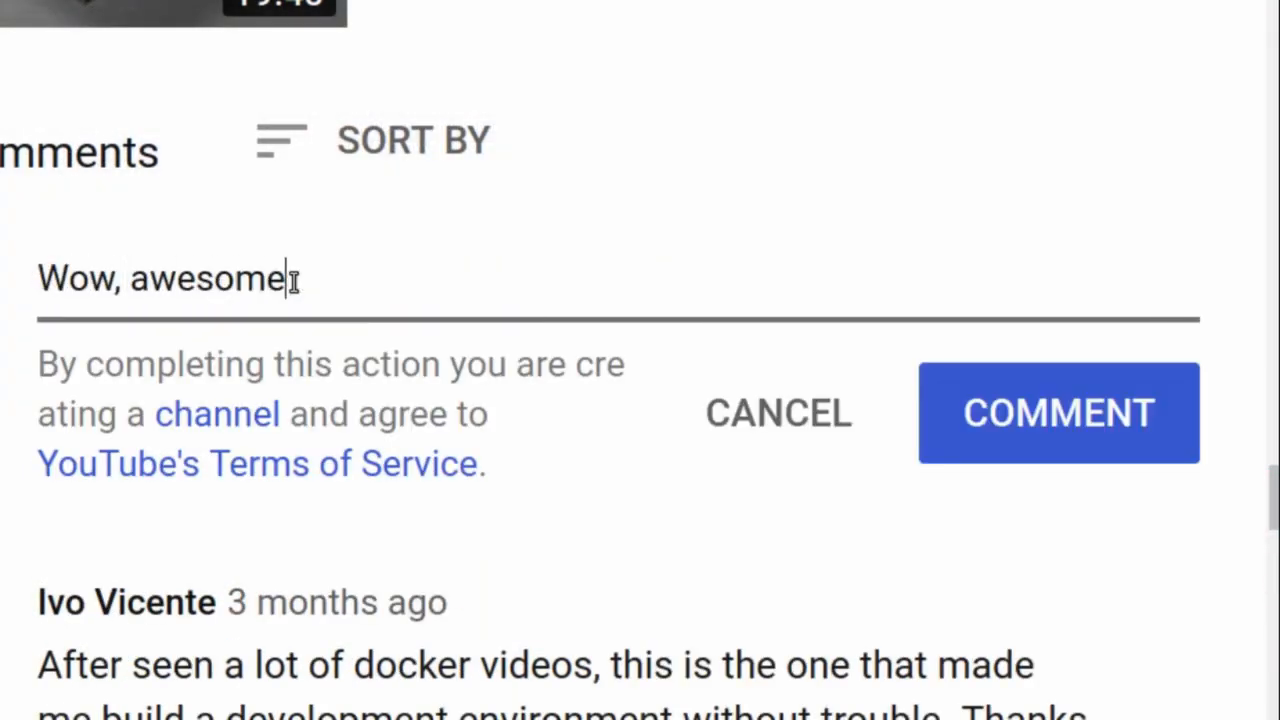